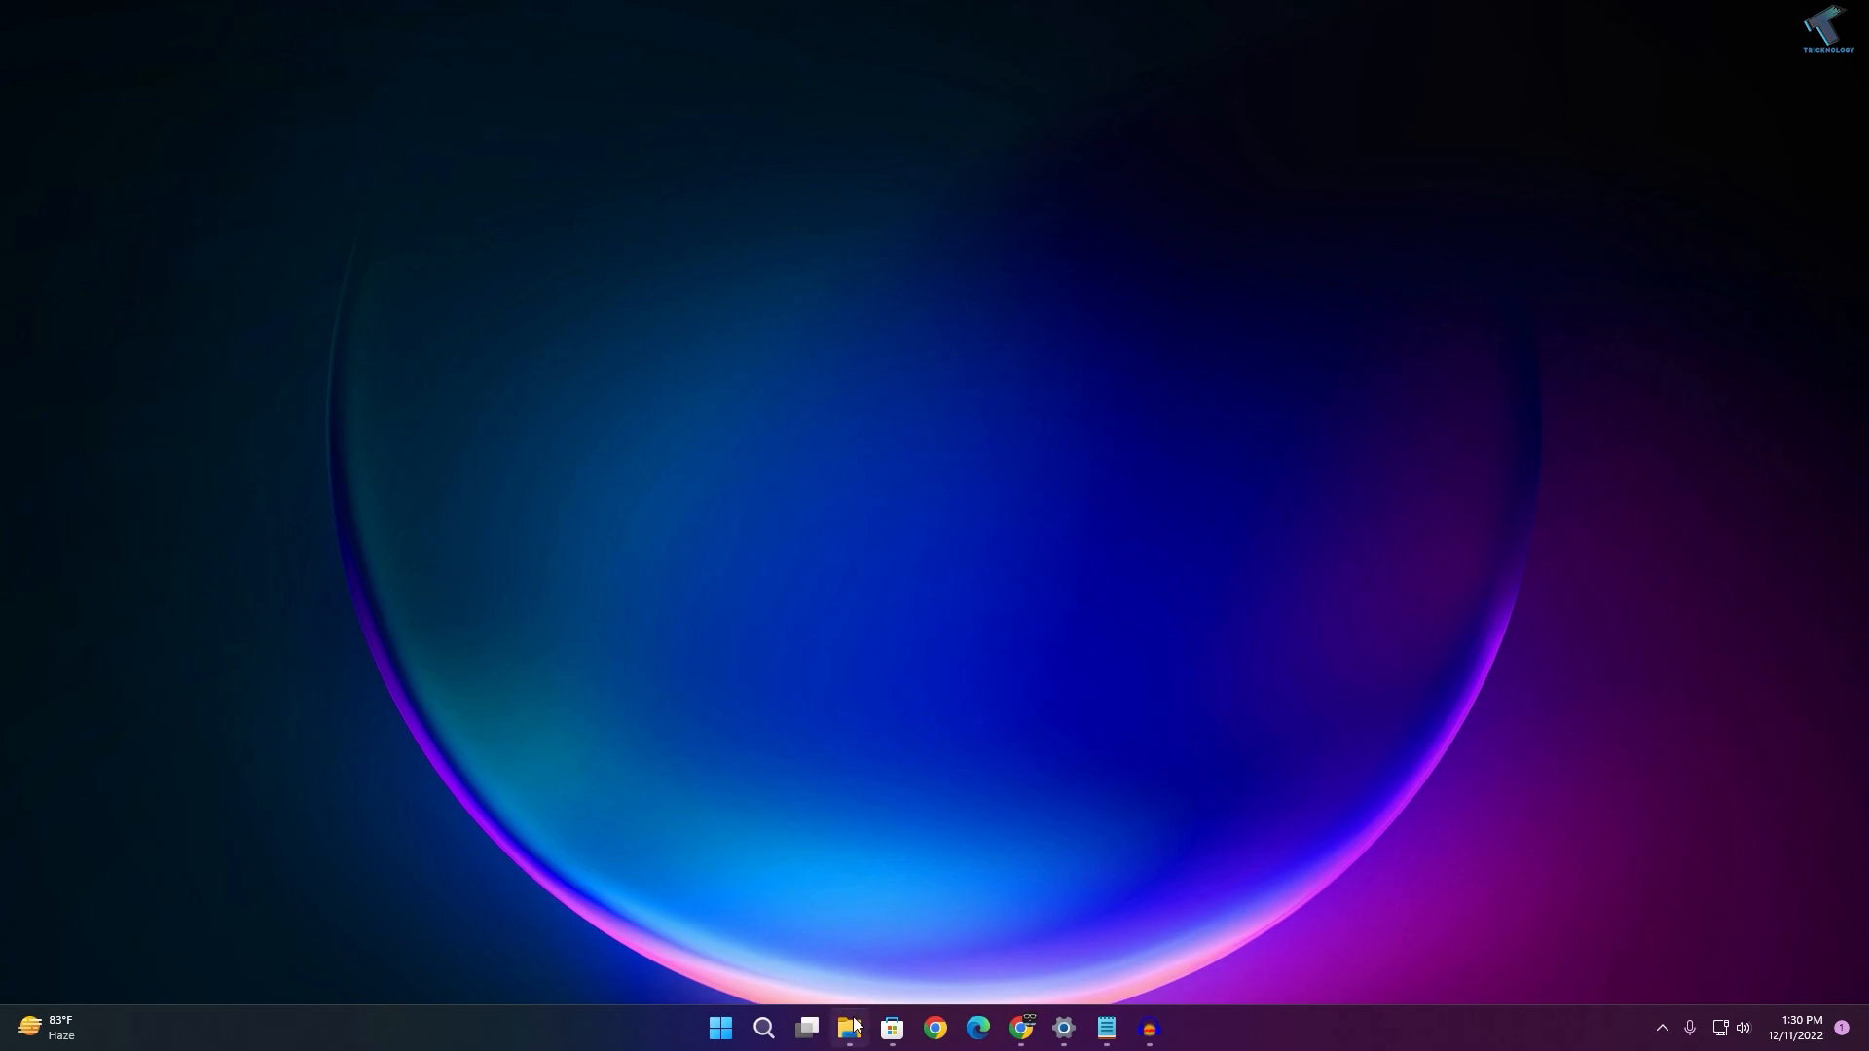
# Launch Registry Editor from Start search (regedit) and approve the UAC prompt.
pyautogui.click(848, 1028)
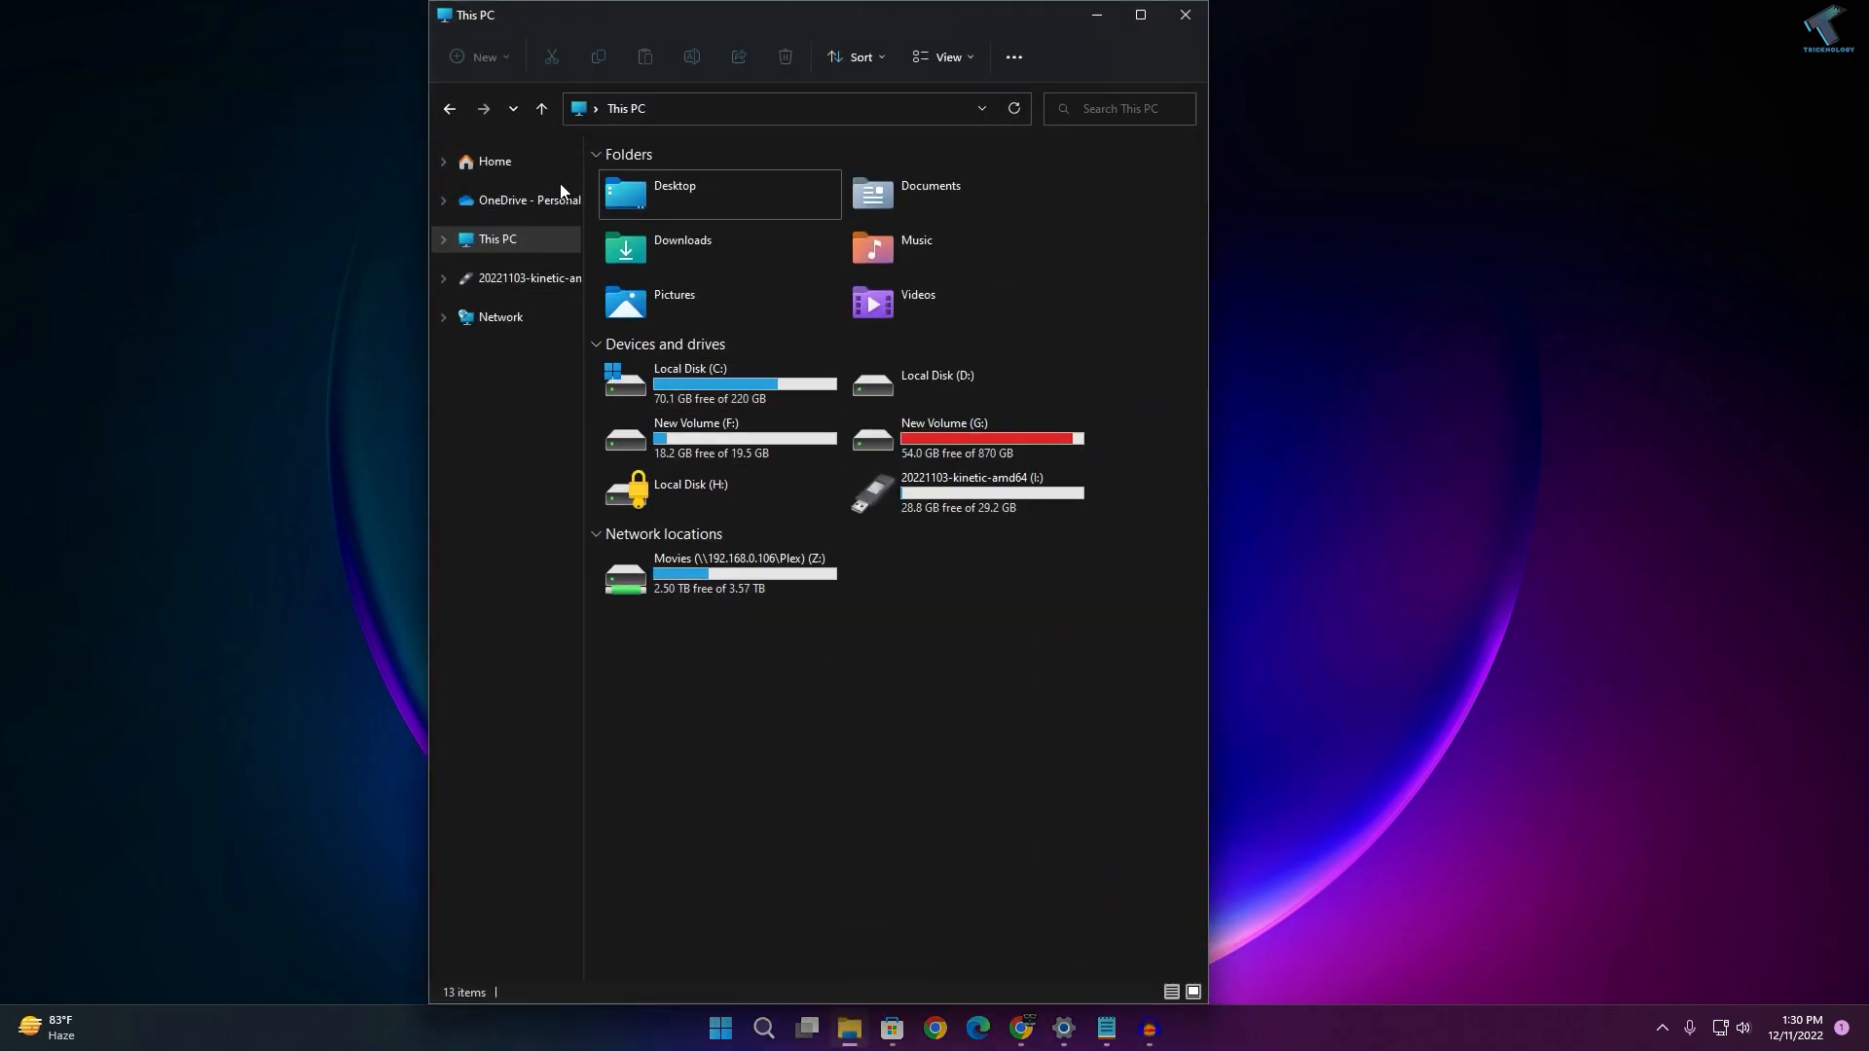
pyautogui.moveTo(549, 203)
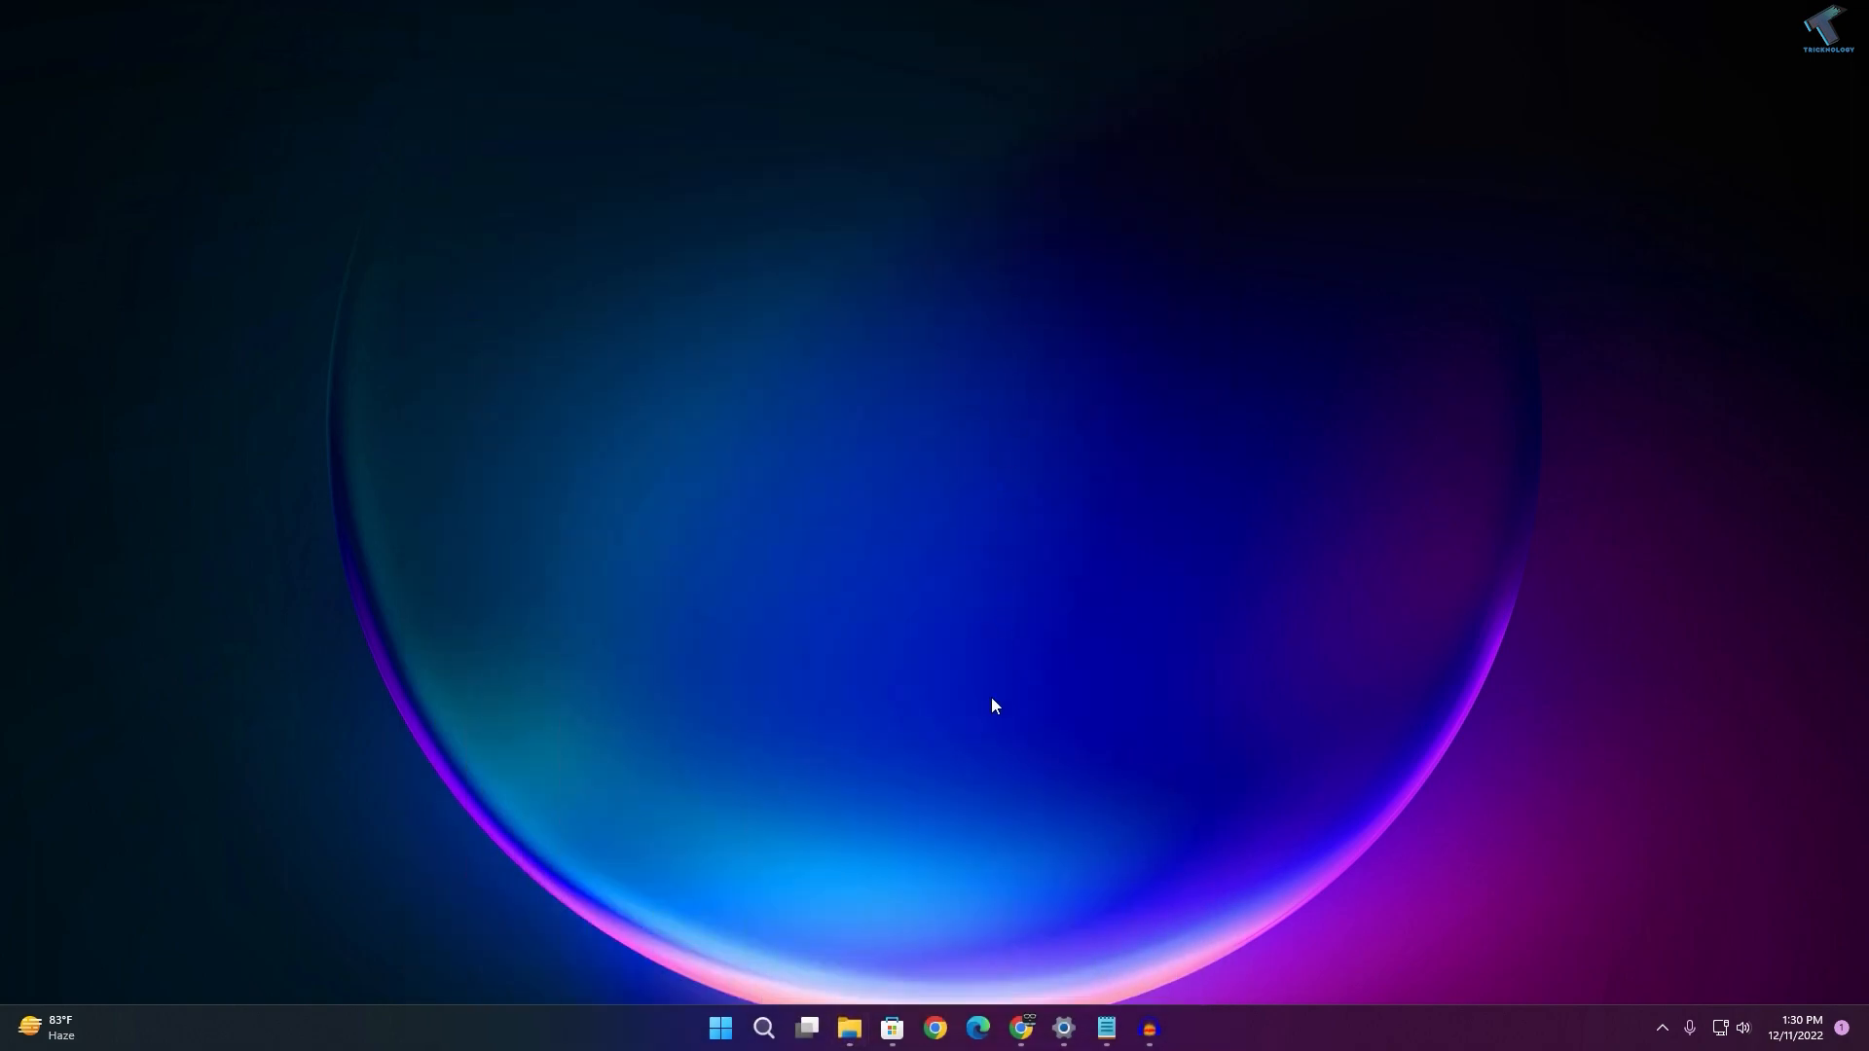
pyautogui.moveTo(720, 1028)
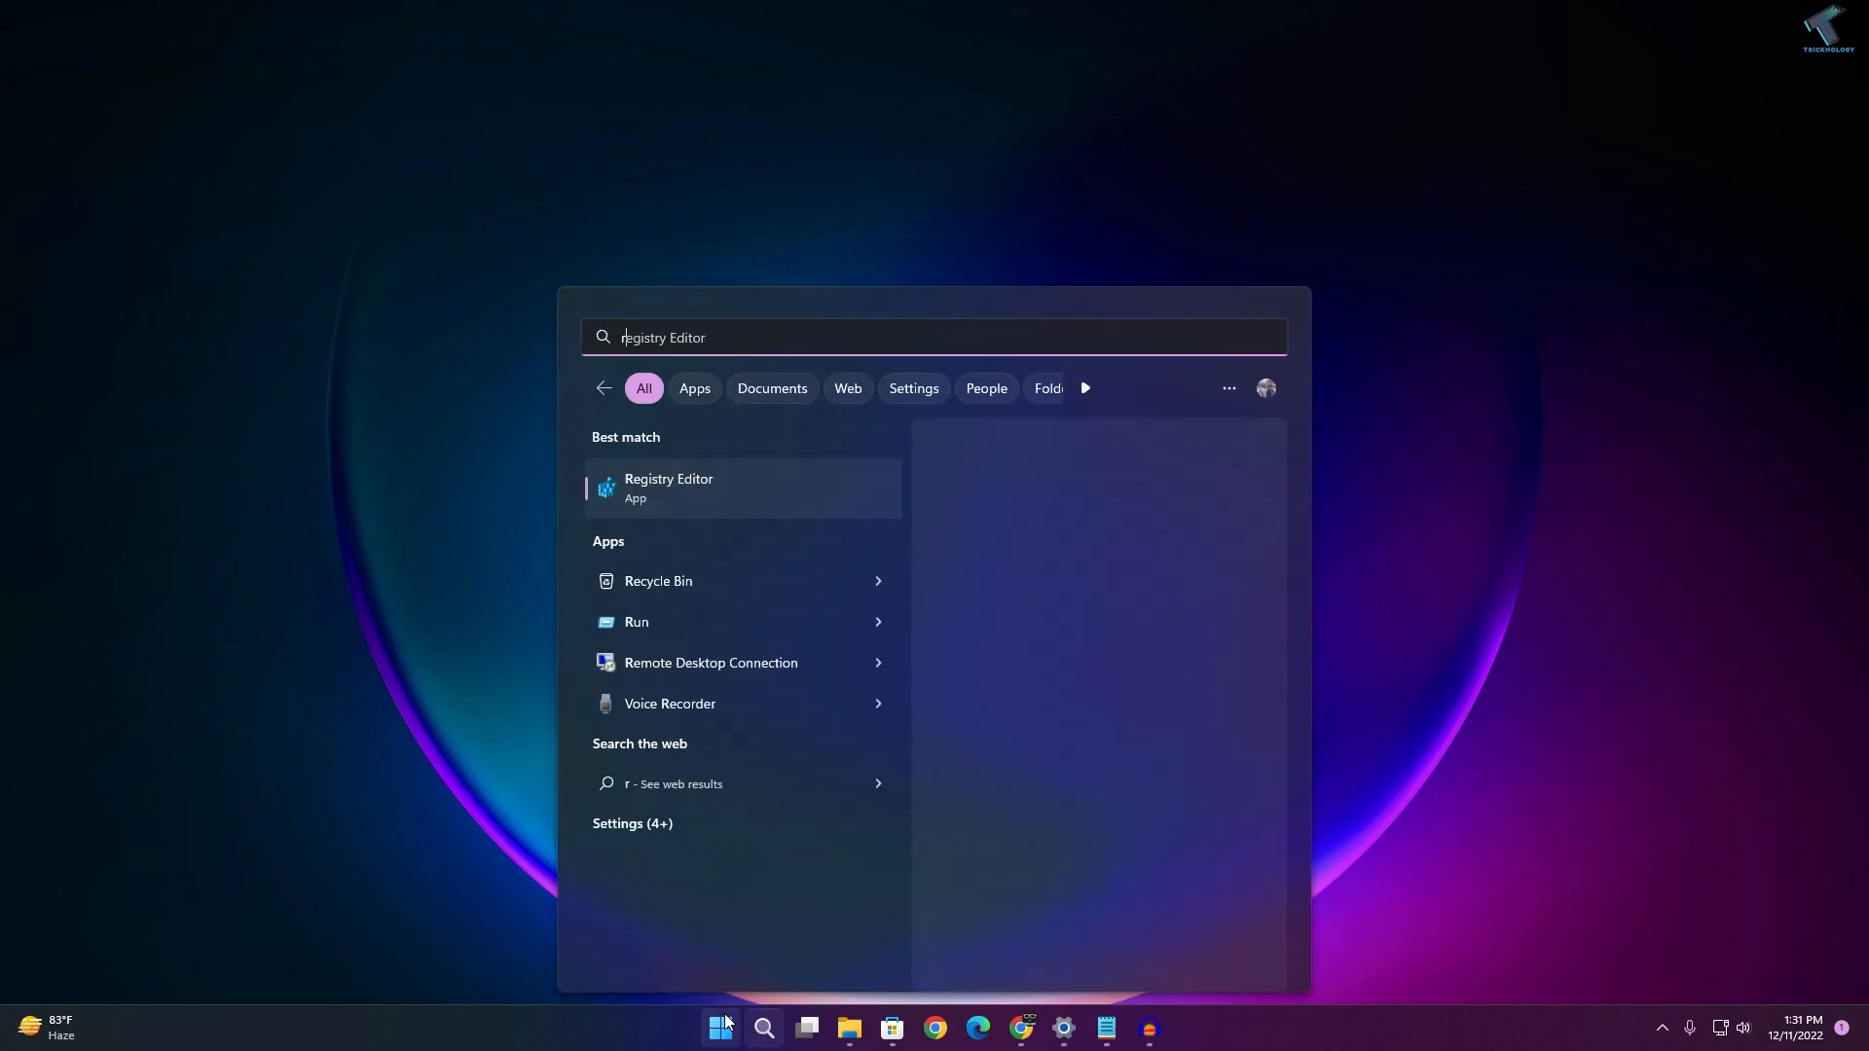
pyautogui.write('regedit')
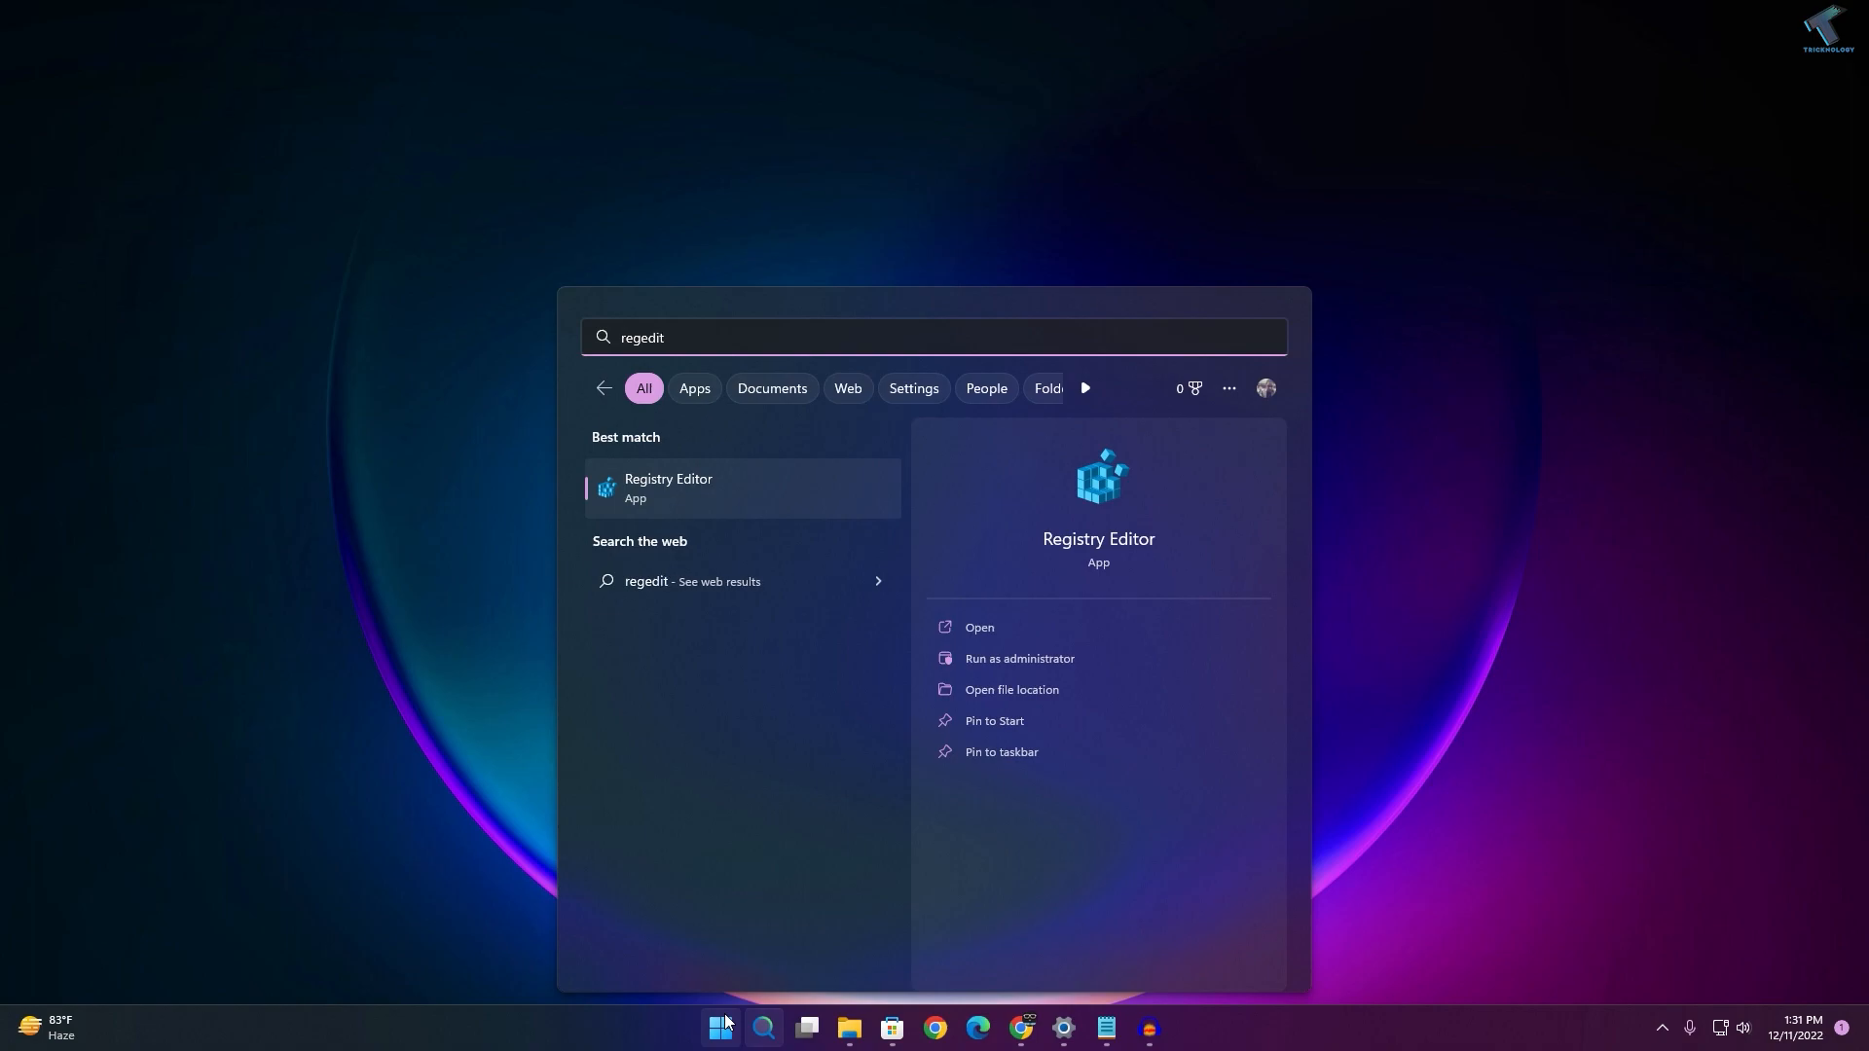
pyautogui.click(1020, 658)
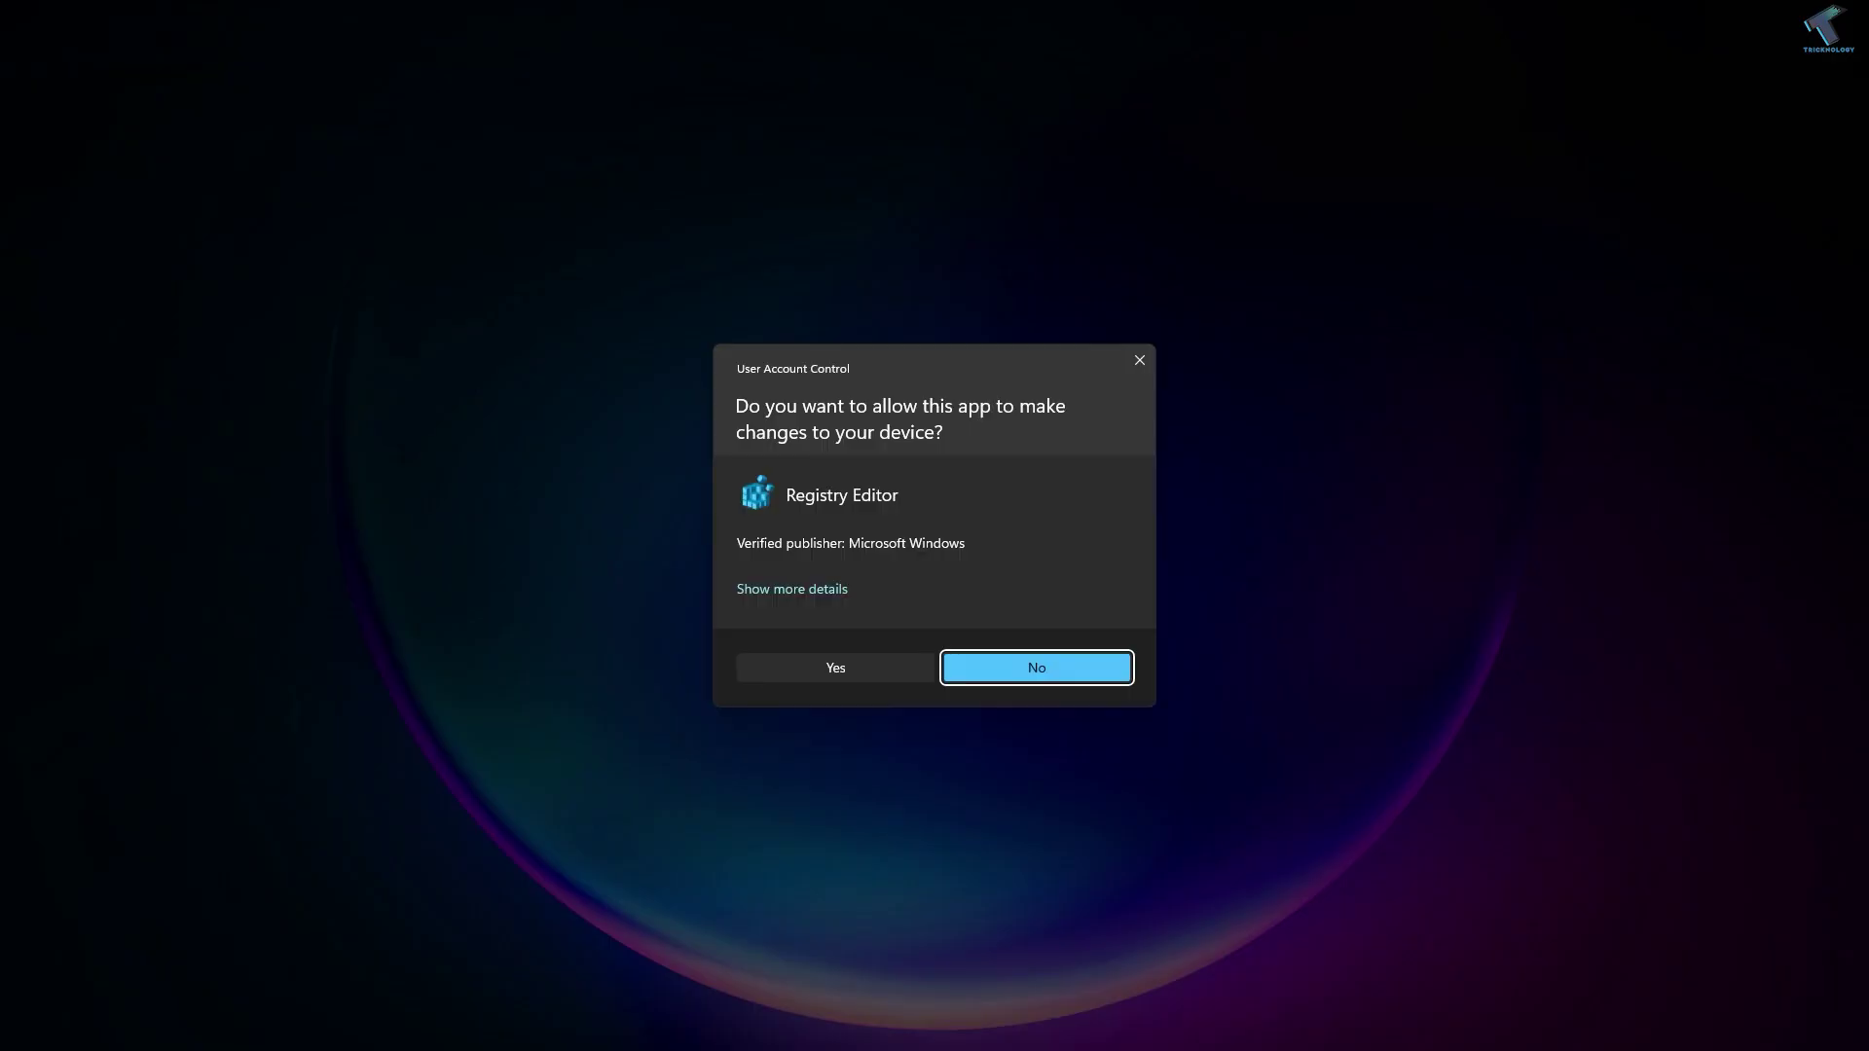
pyautogui.click(835, 668)
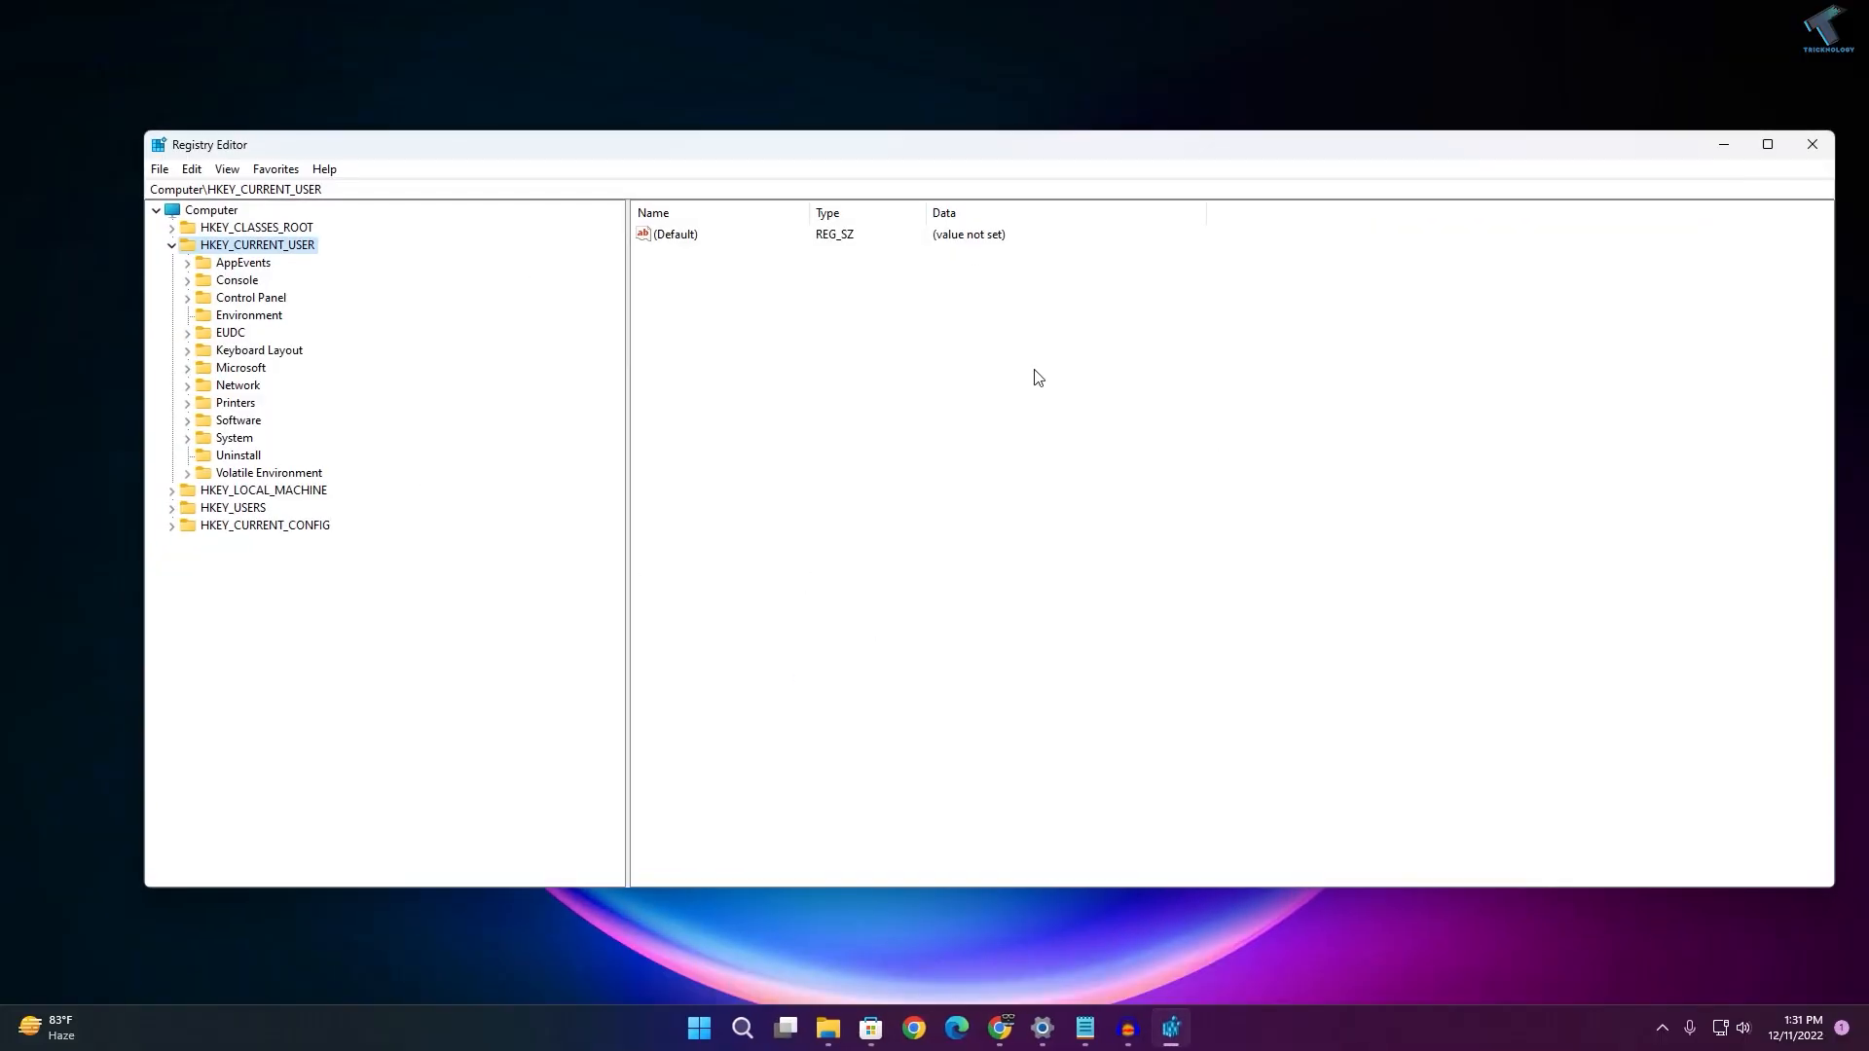
pyautogui.moveTo(1126, 991)
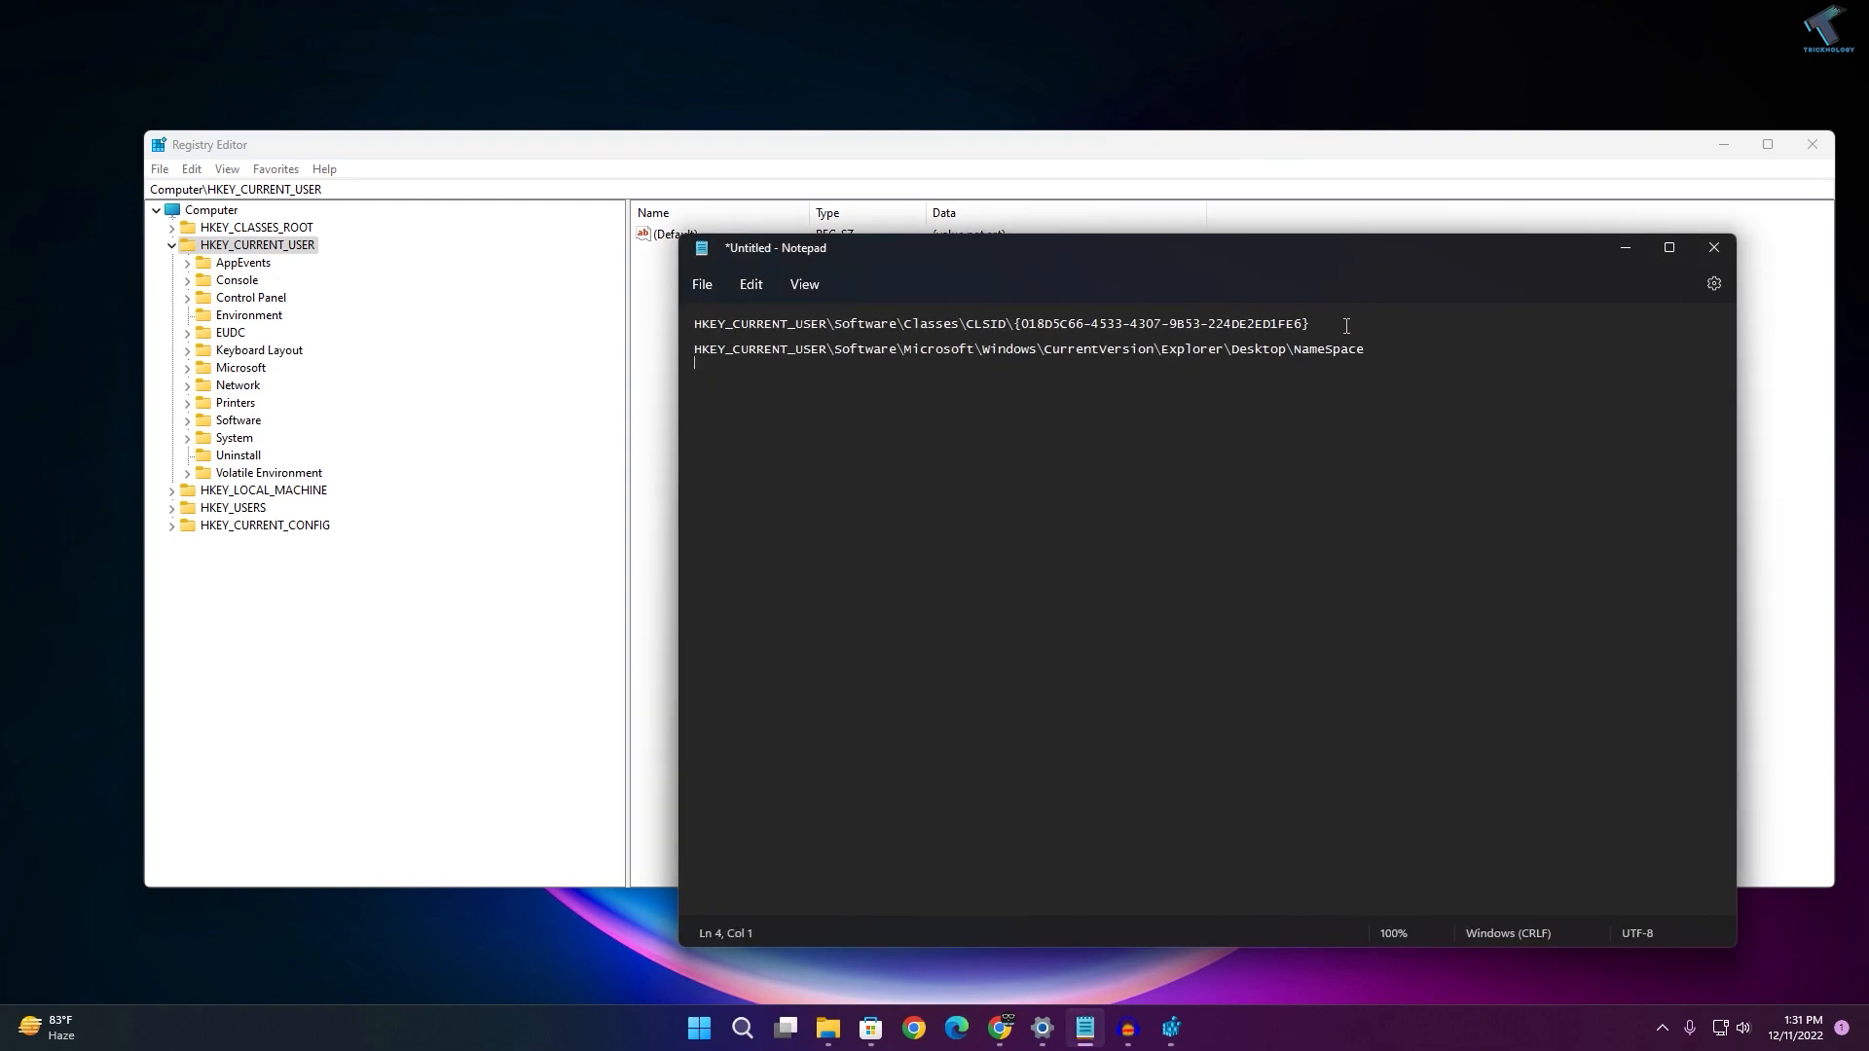
# Select the full HKEY_CURRENT_USER\Software\Classes\CLSID OneDrive key path in the Notepad note.
pyautogui.tripleClick(989, 323)
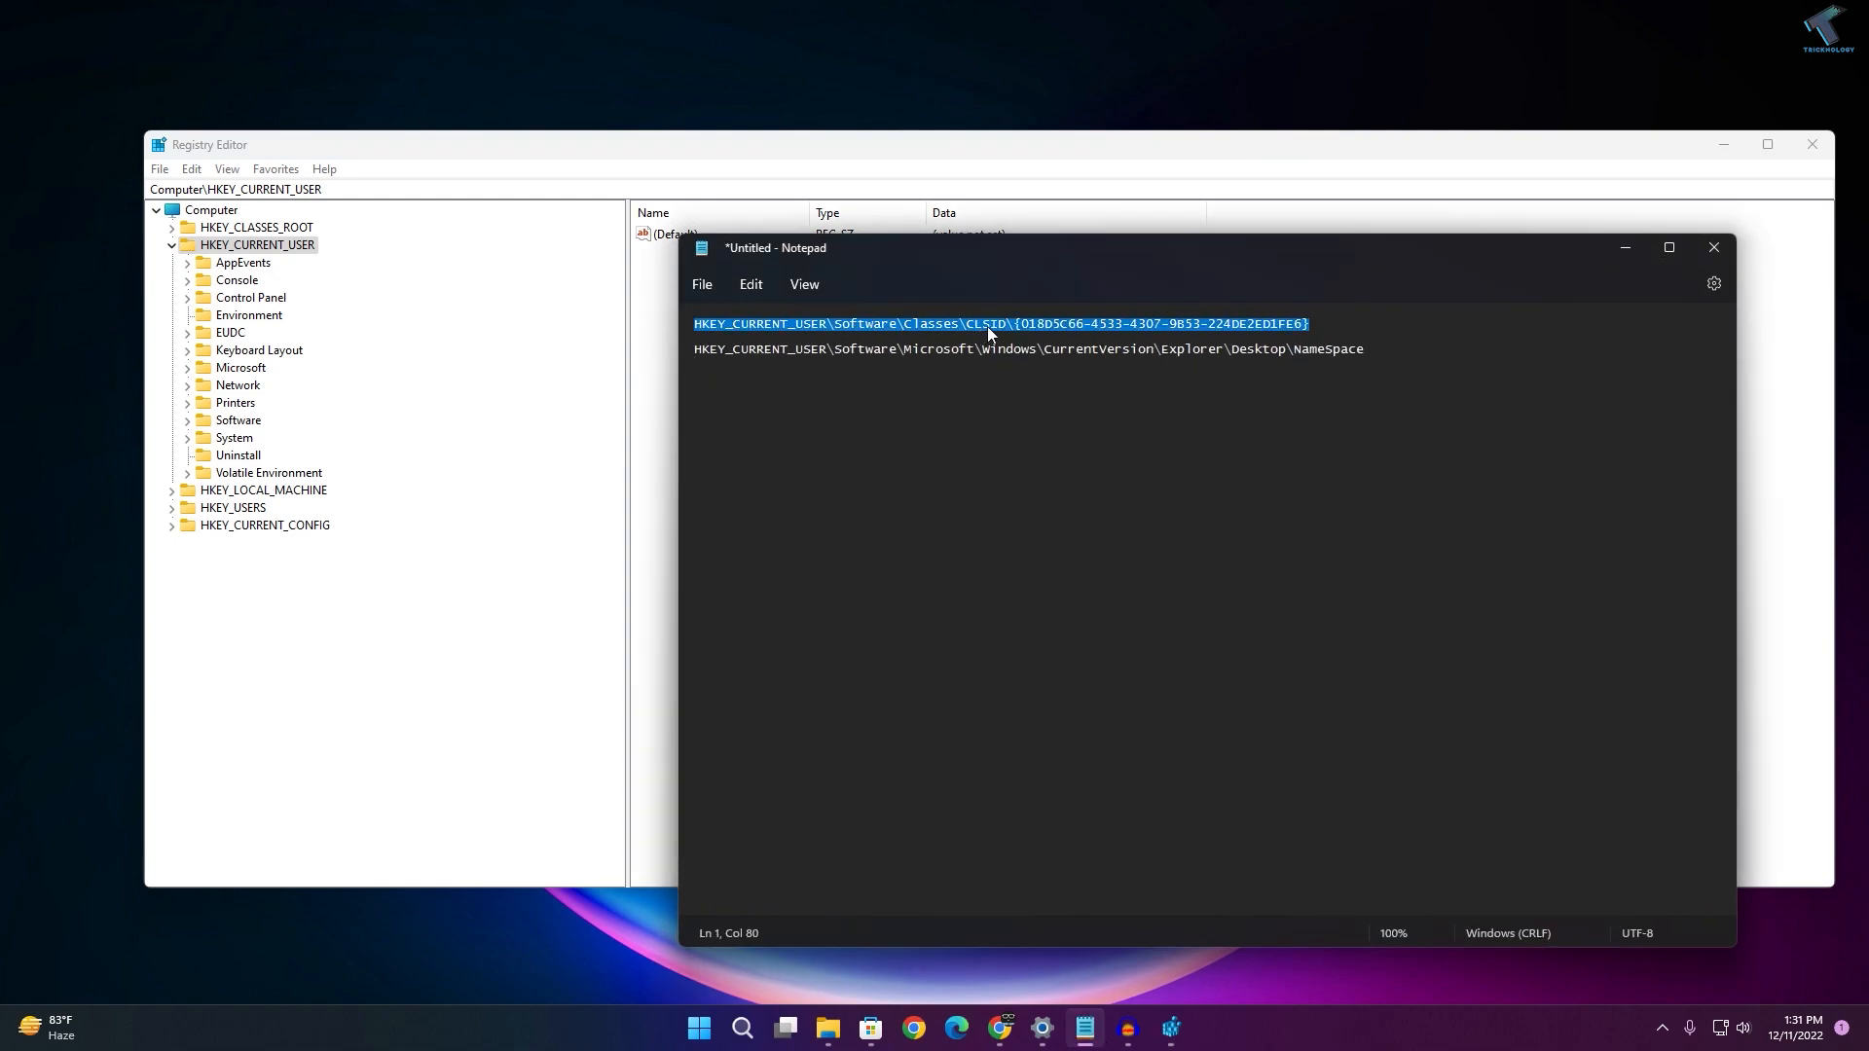
pyautogui.moveTo(907, 319)
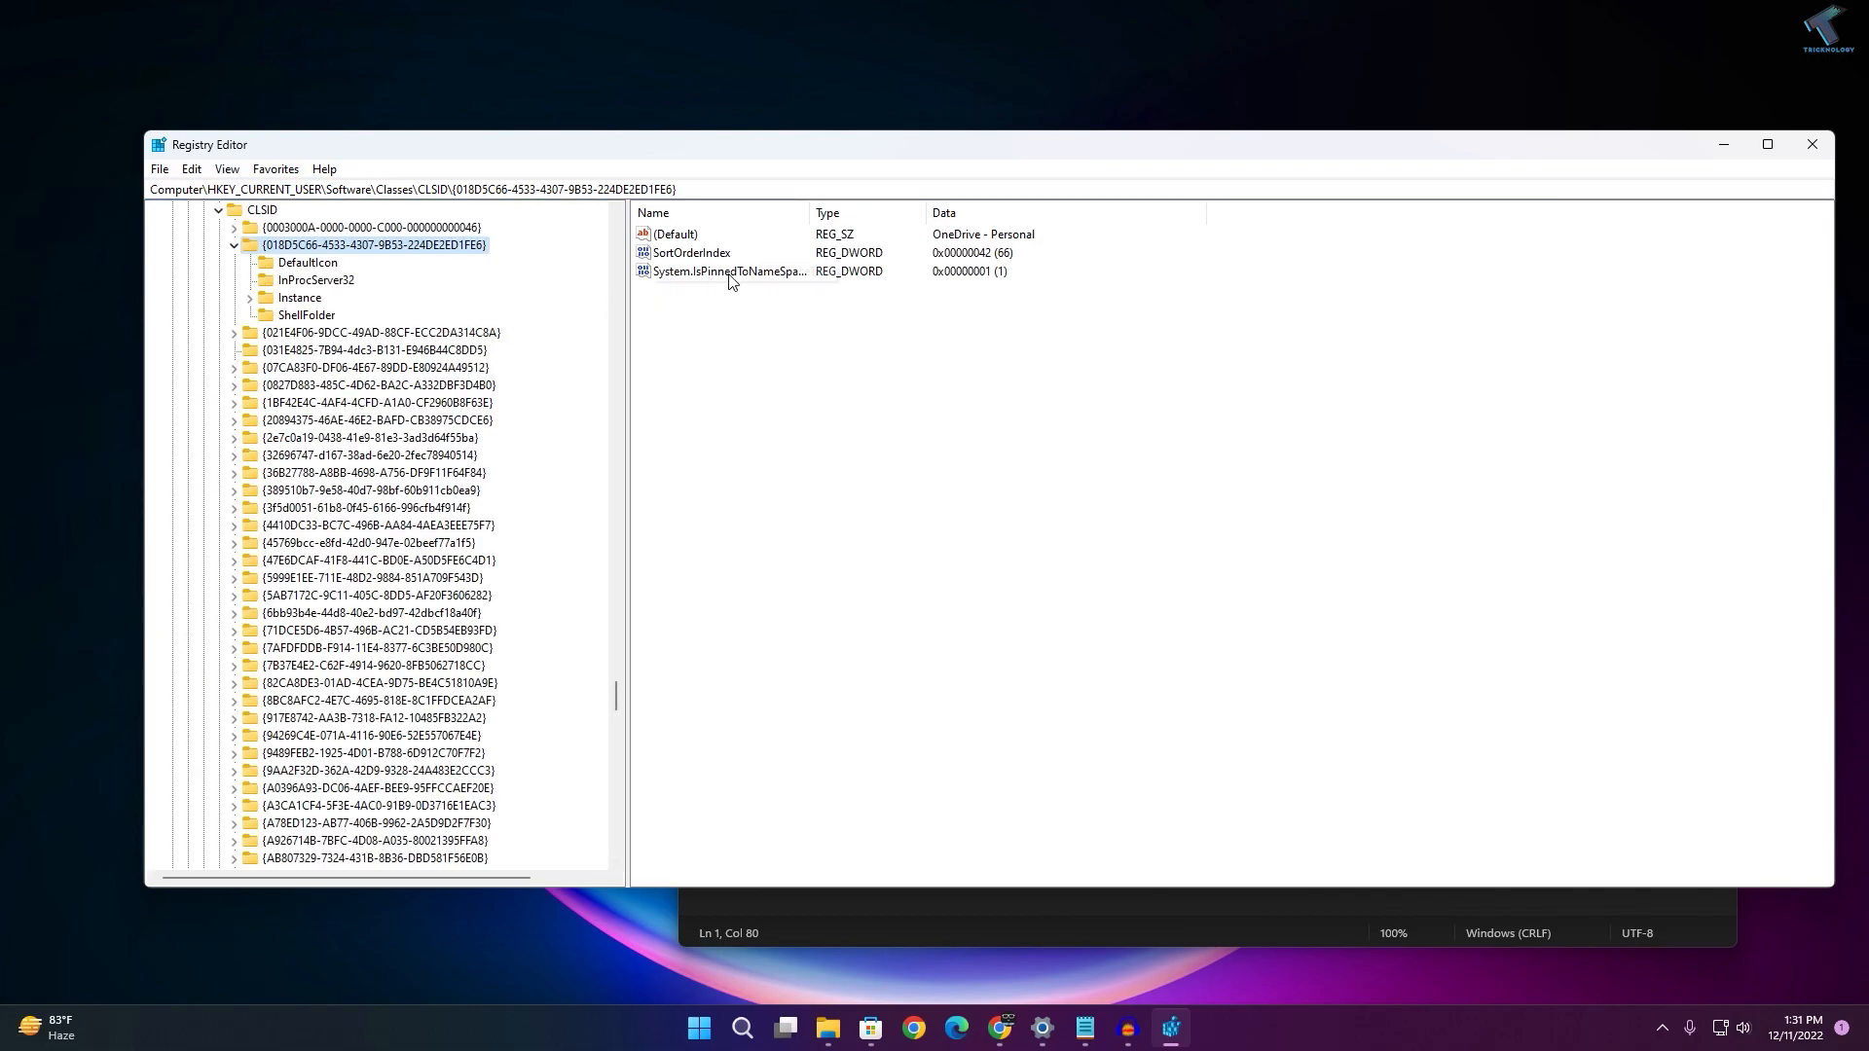
# Modify System.IsPinnedToNameSpaceTree on the OneDrive CLSID key, changing its value data from 1 to 0.
pyautogui.click(728, 271)
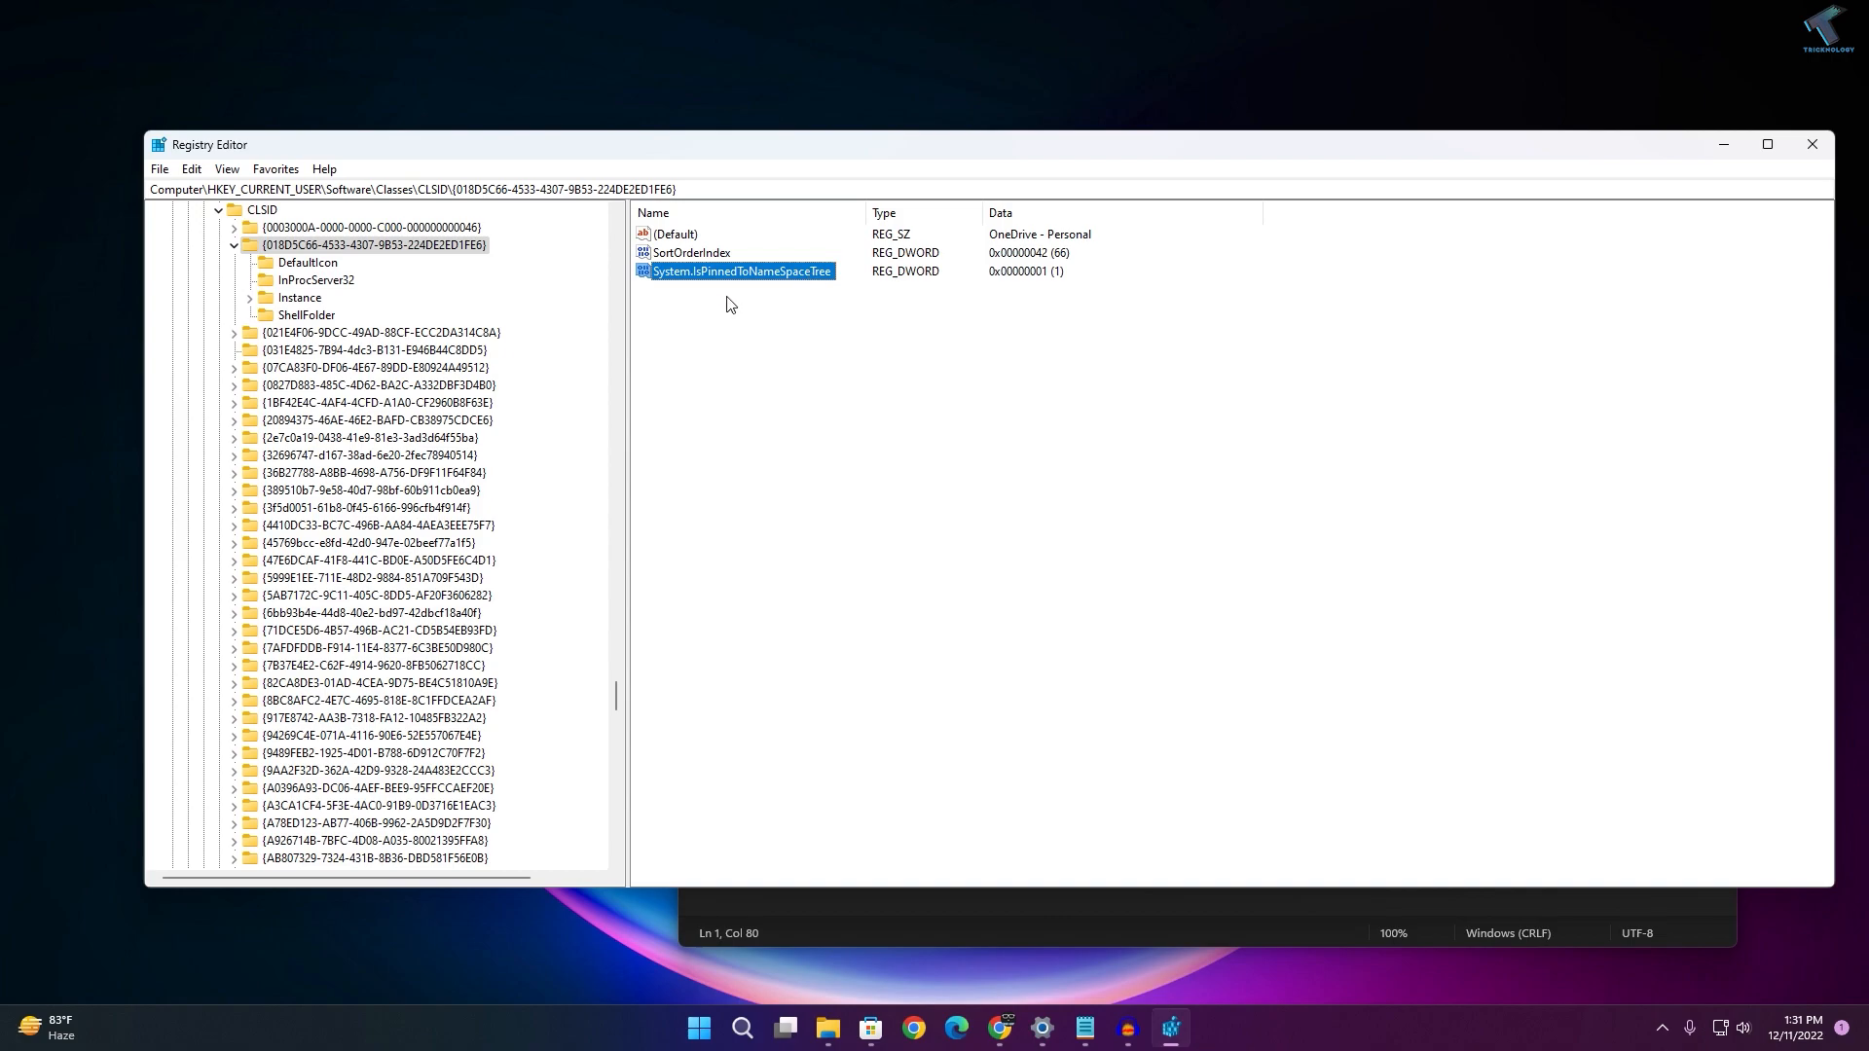
pyautogui.moveTo(794, 277)
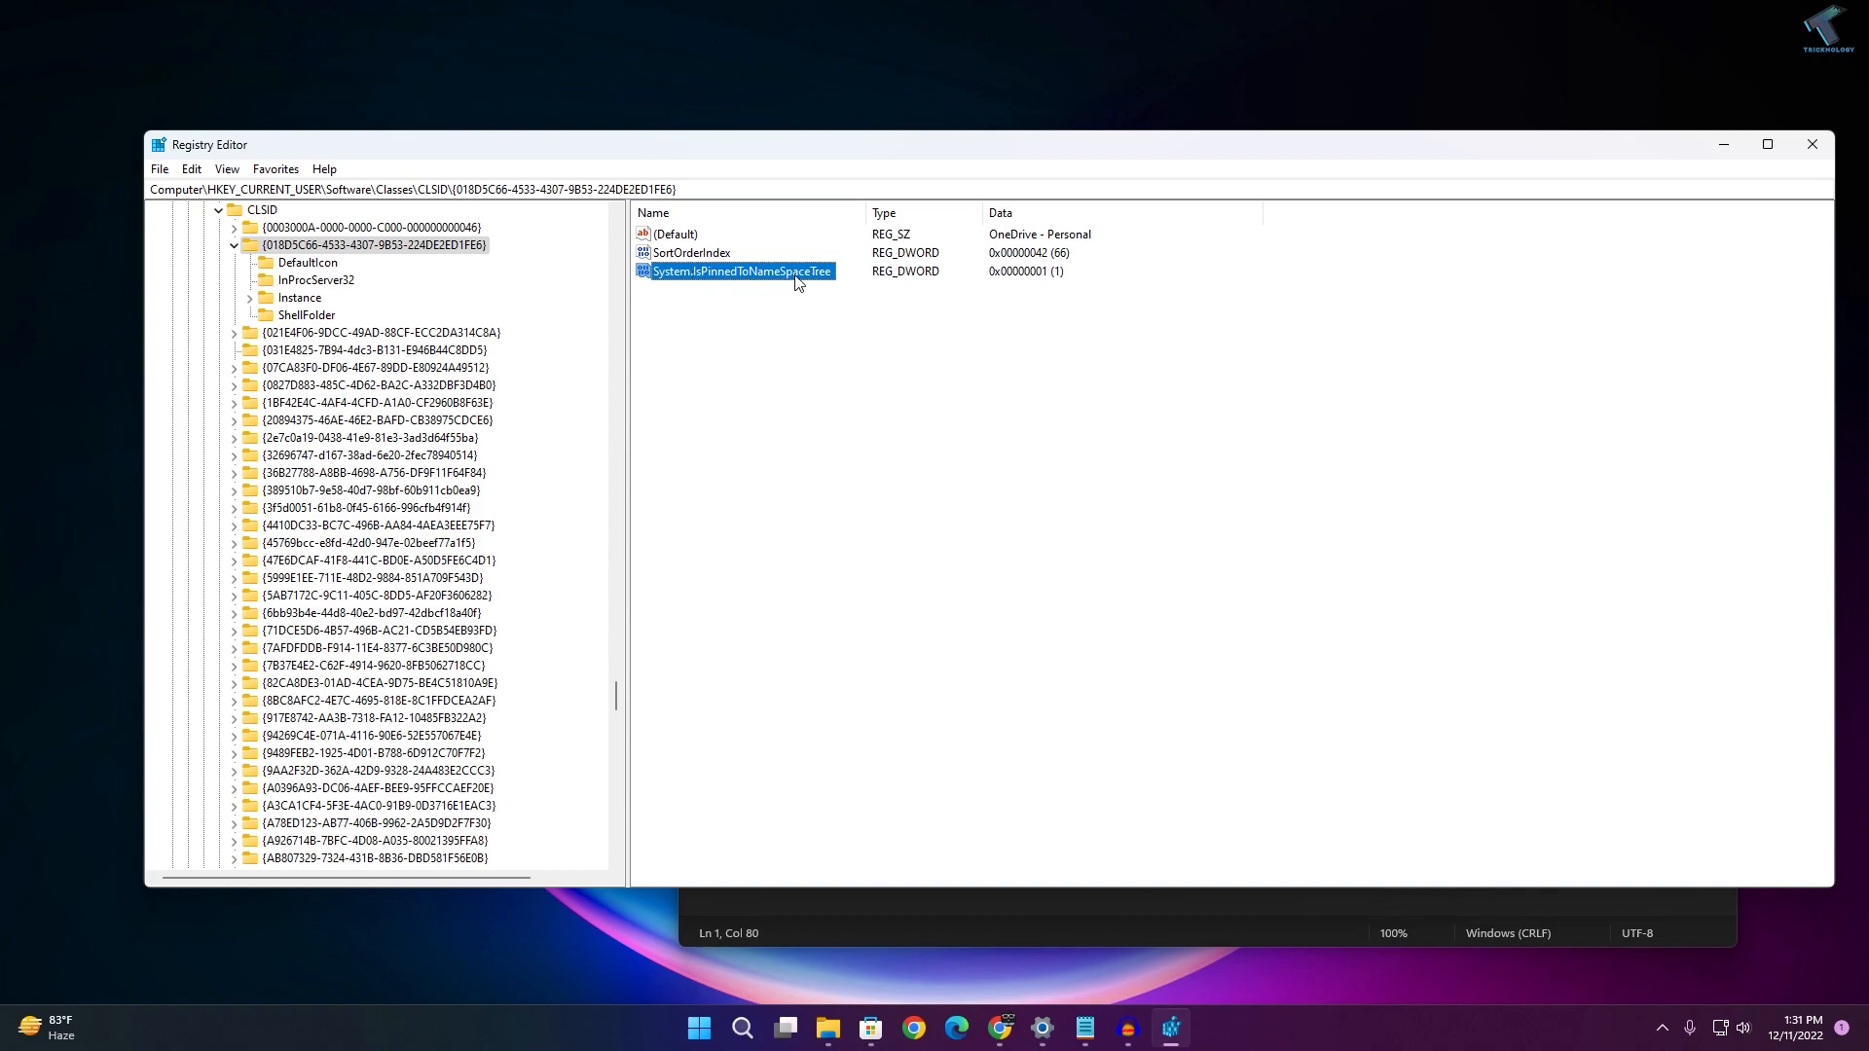
pyautogui.rightClick(794, 276)
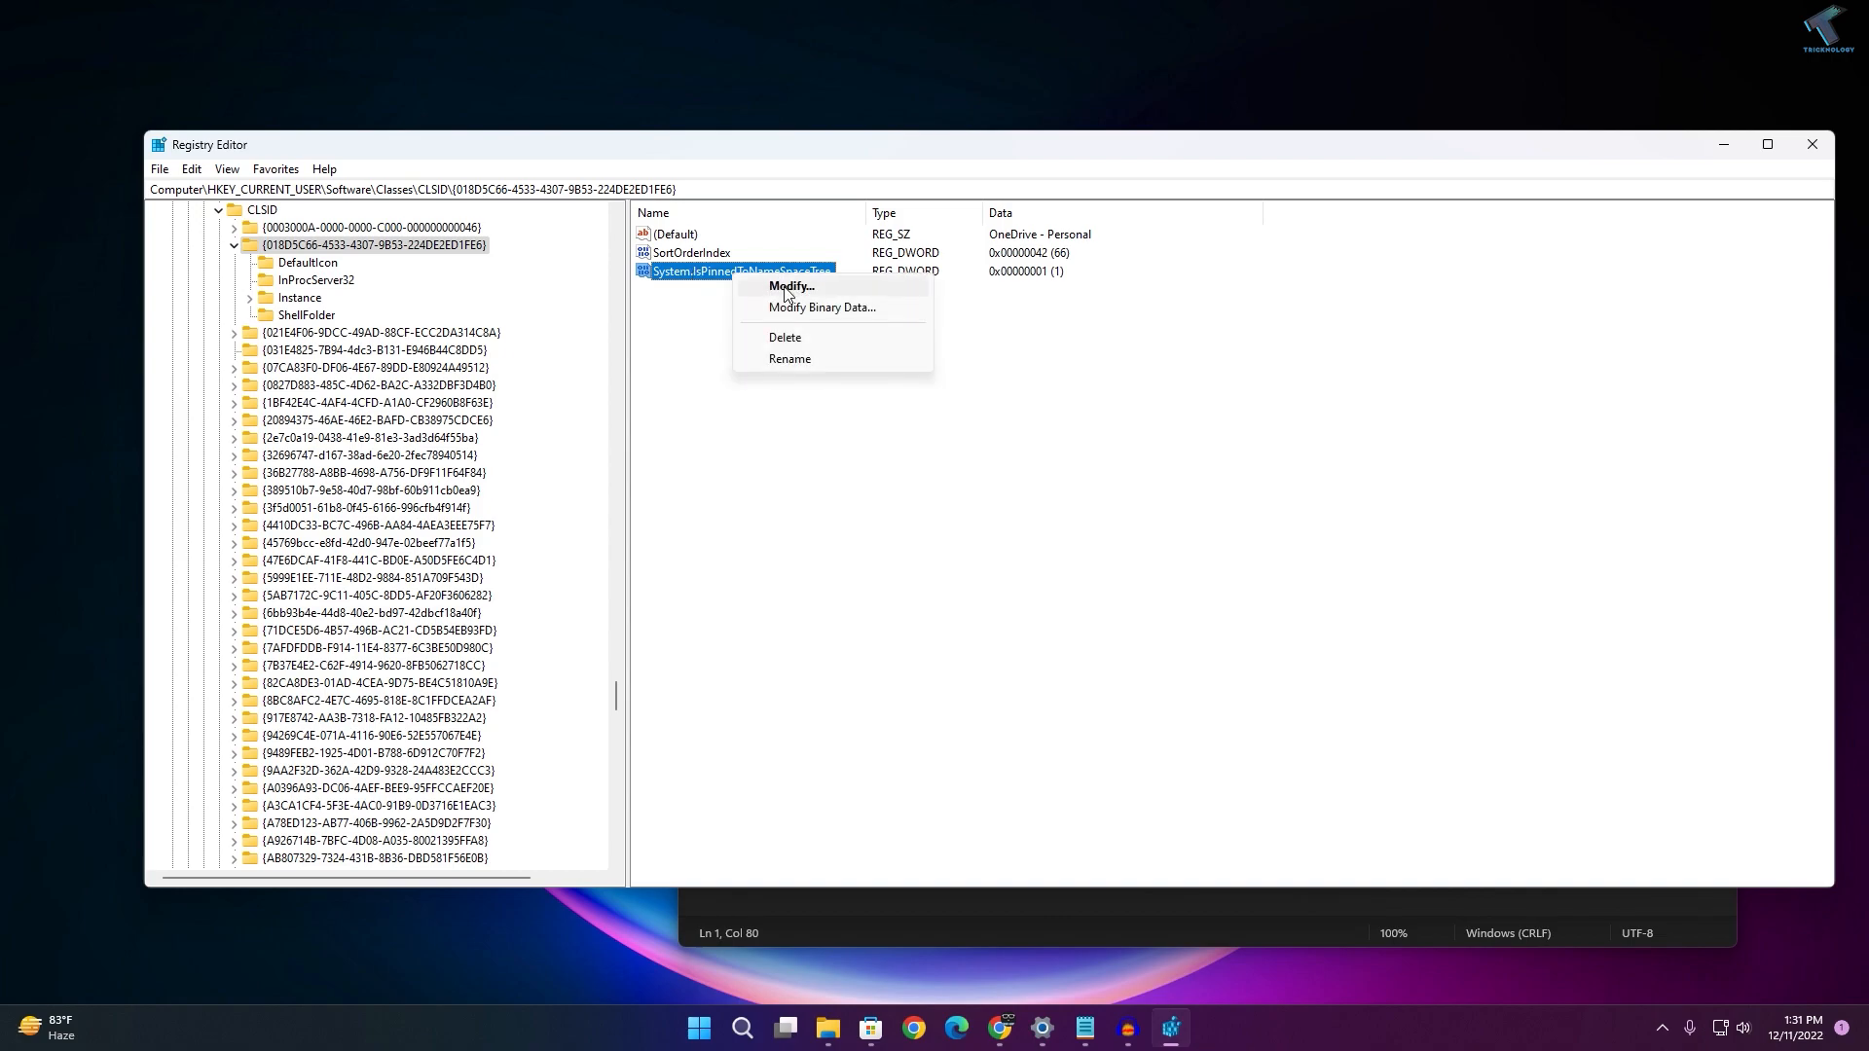
pyautogui.click(788, 285)
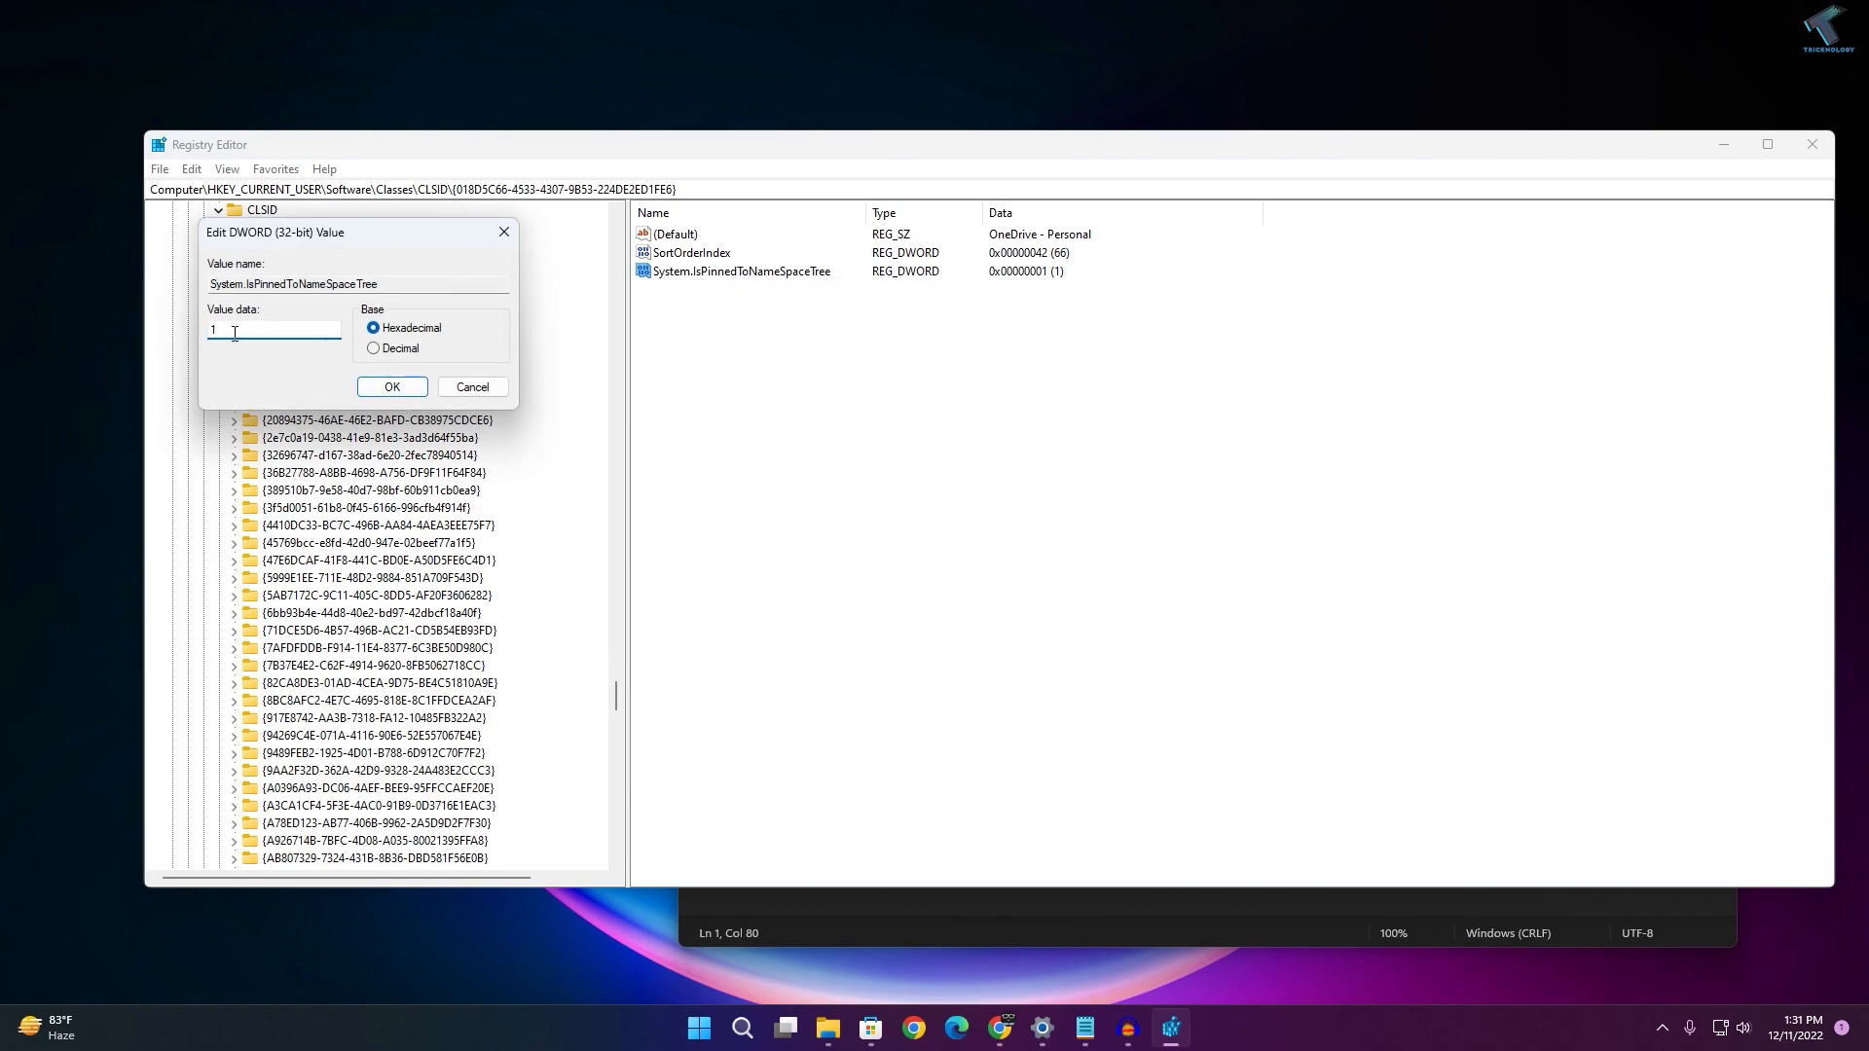
pyautogui.write('0')
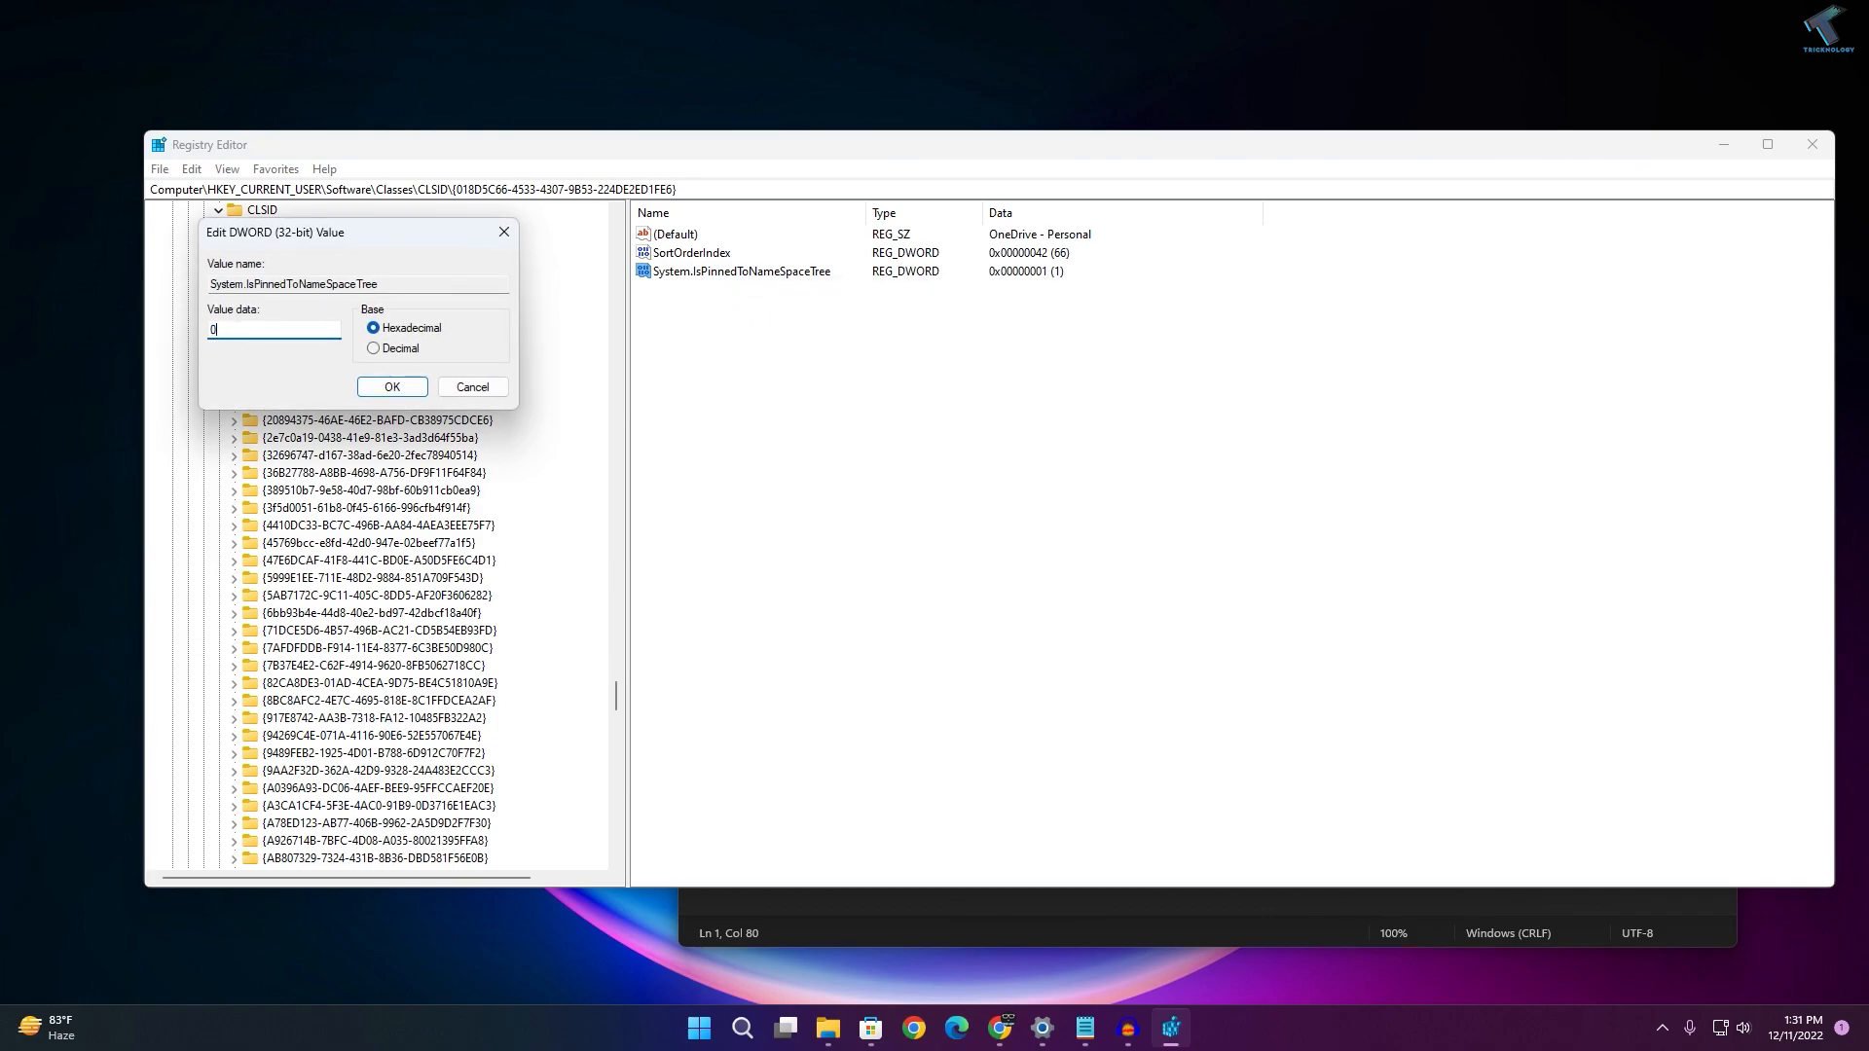
pyautogui.click(394, 386)
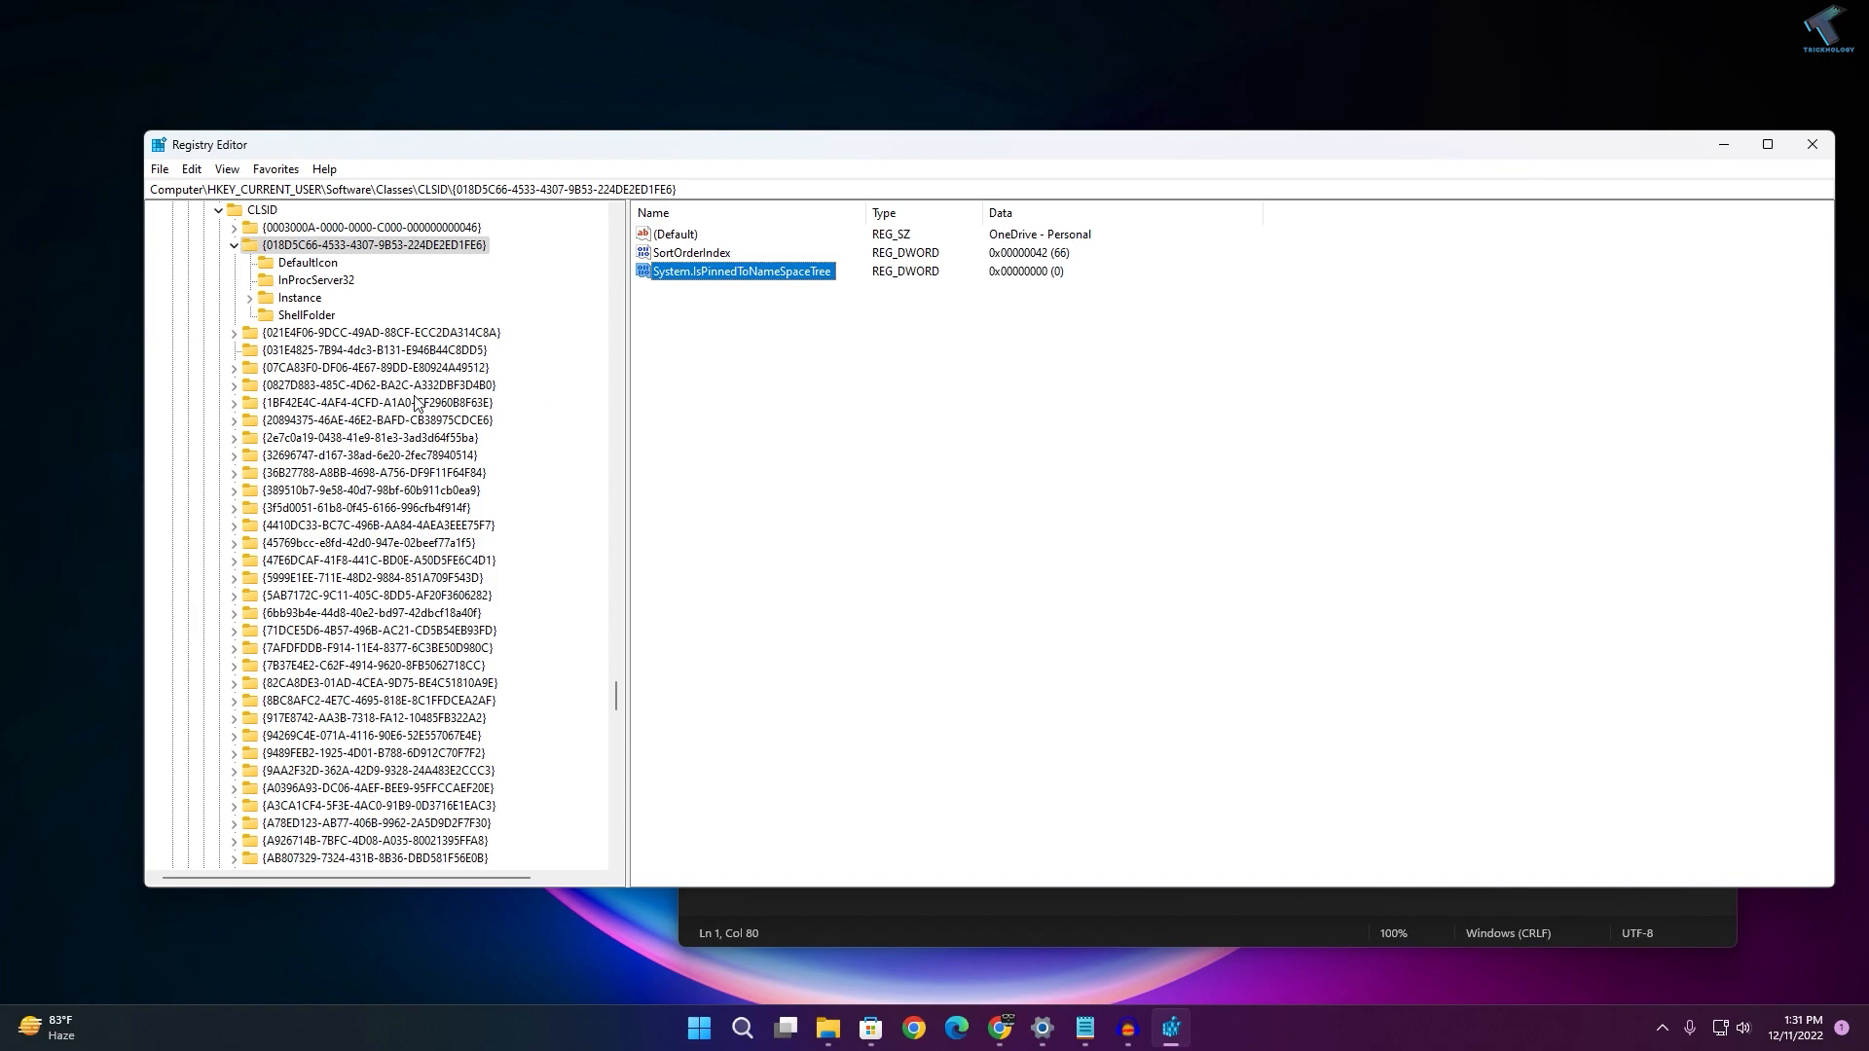
pyautogui.click(1086, 1028)
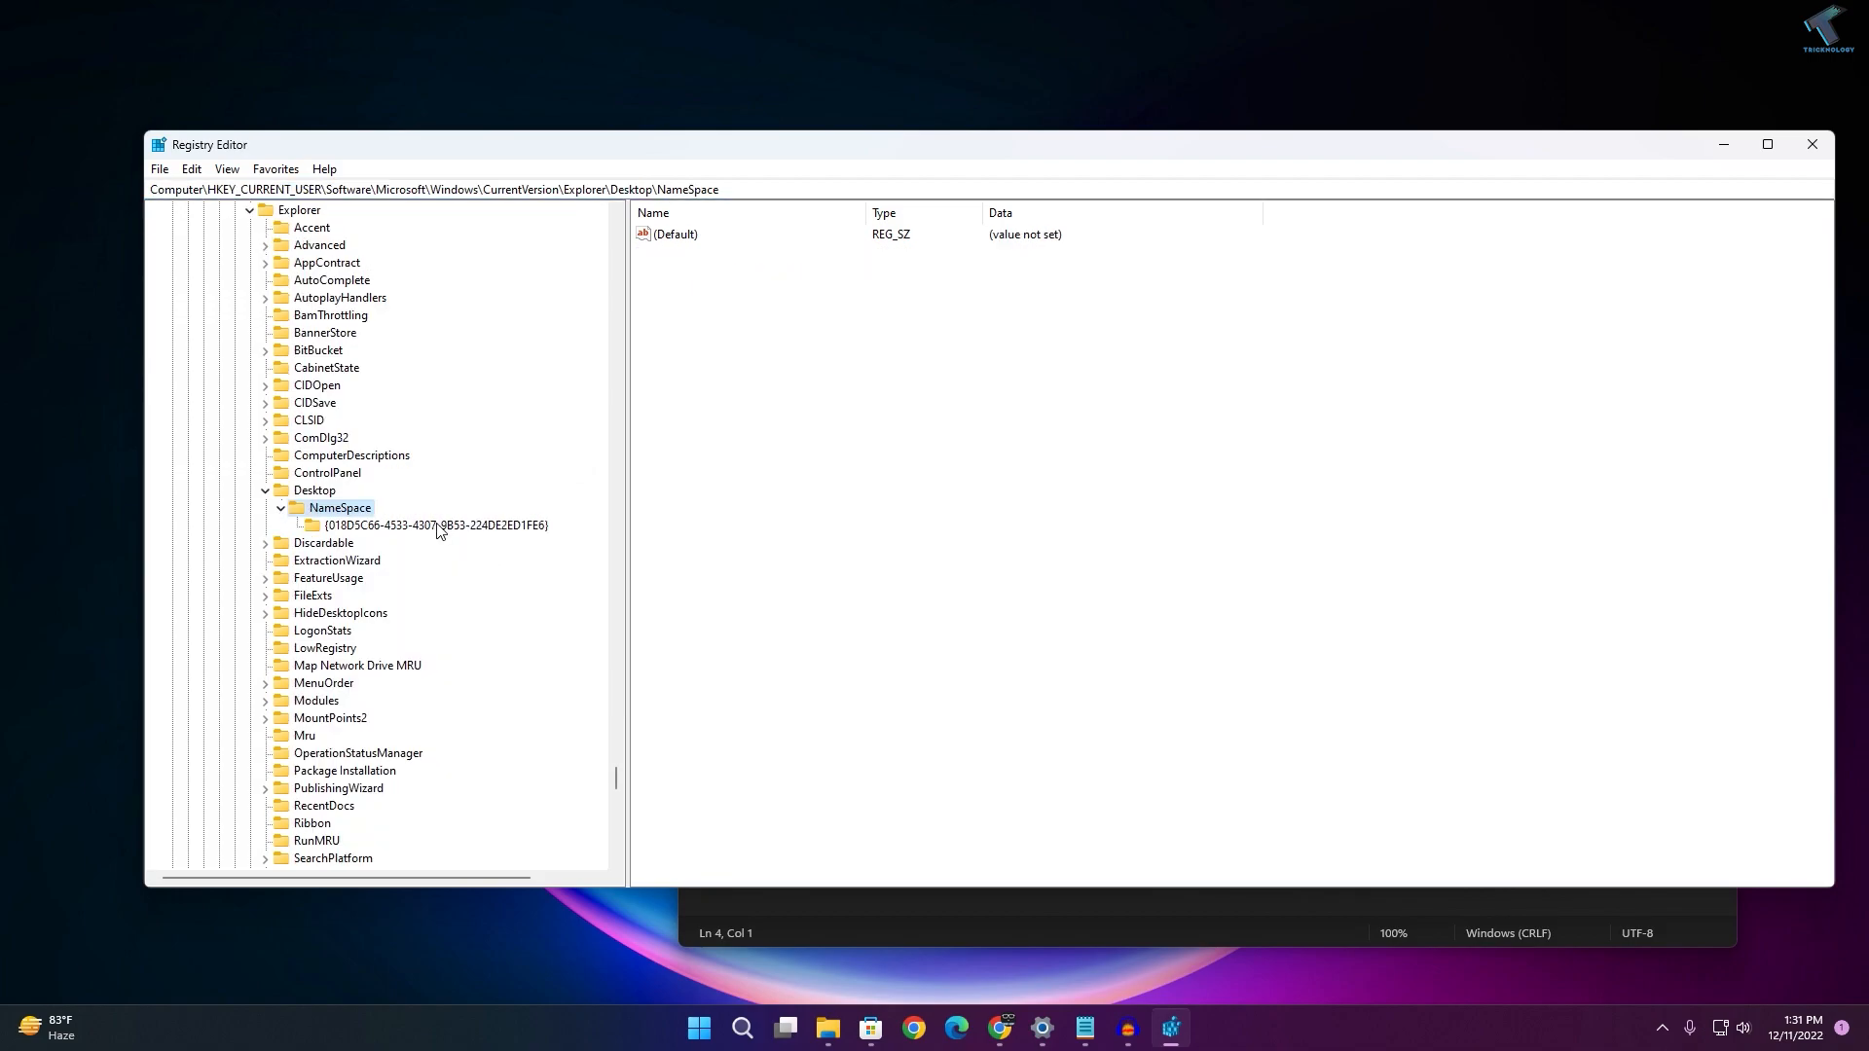
pyautogui.click(435, 526)
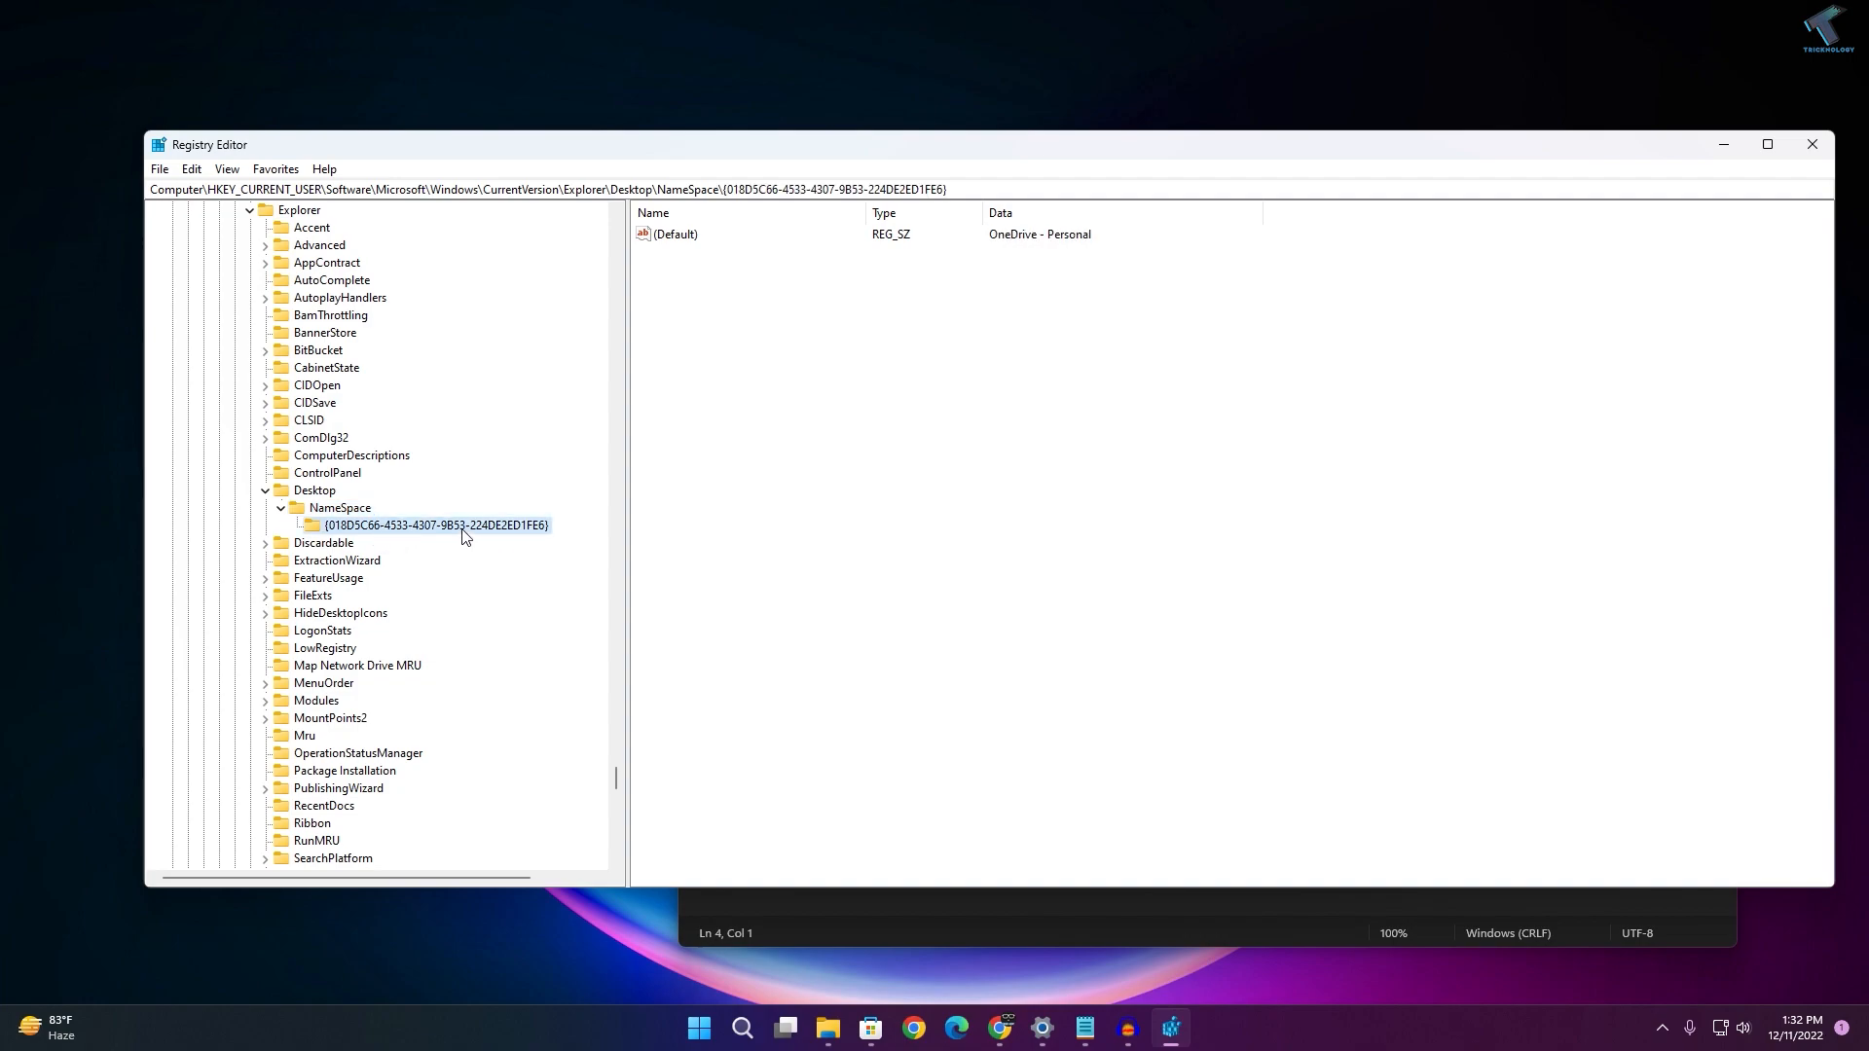
pyautogui.rightClick(440, 526)
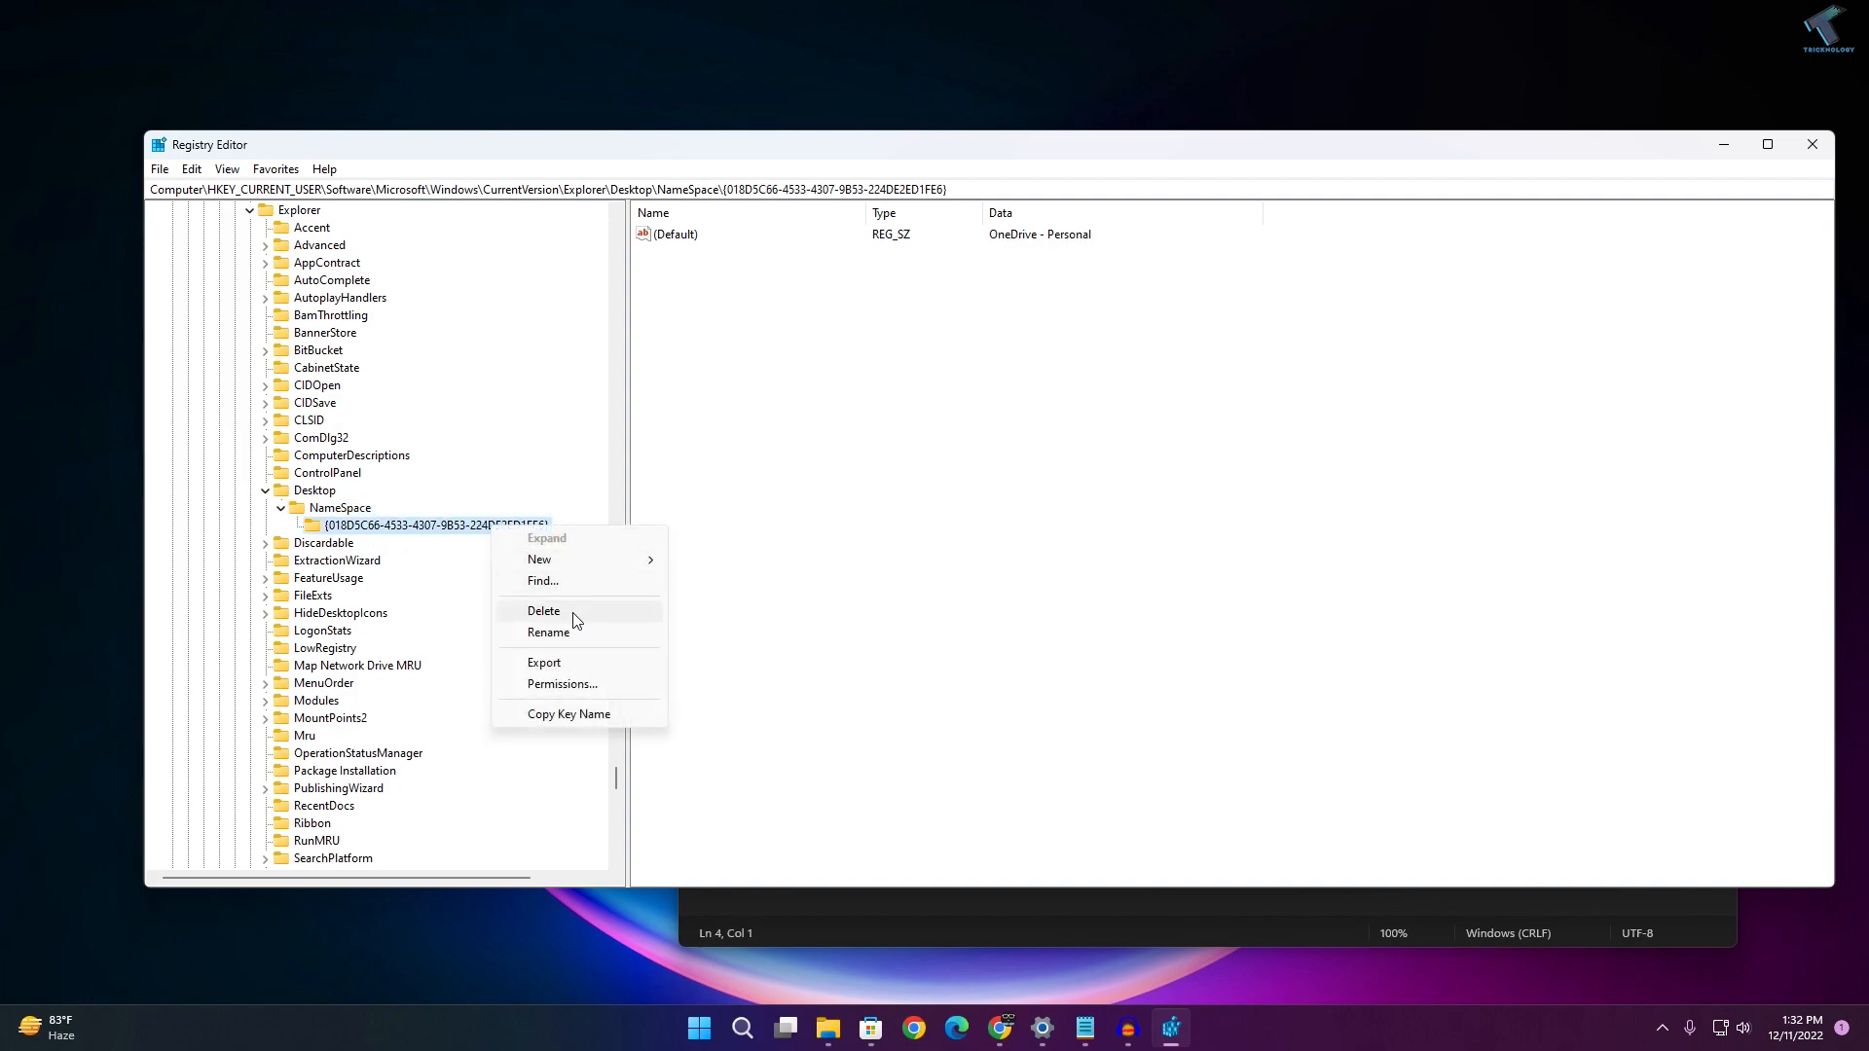
pyautogui.click(545, 610)
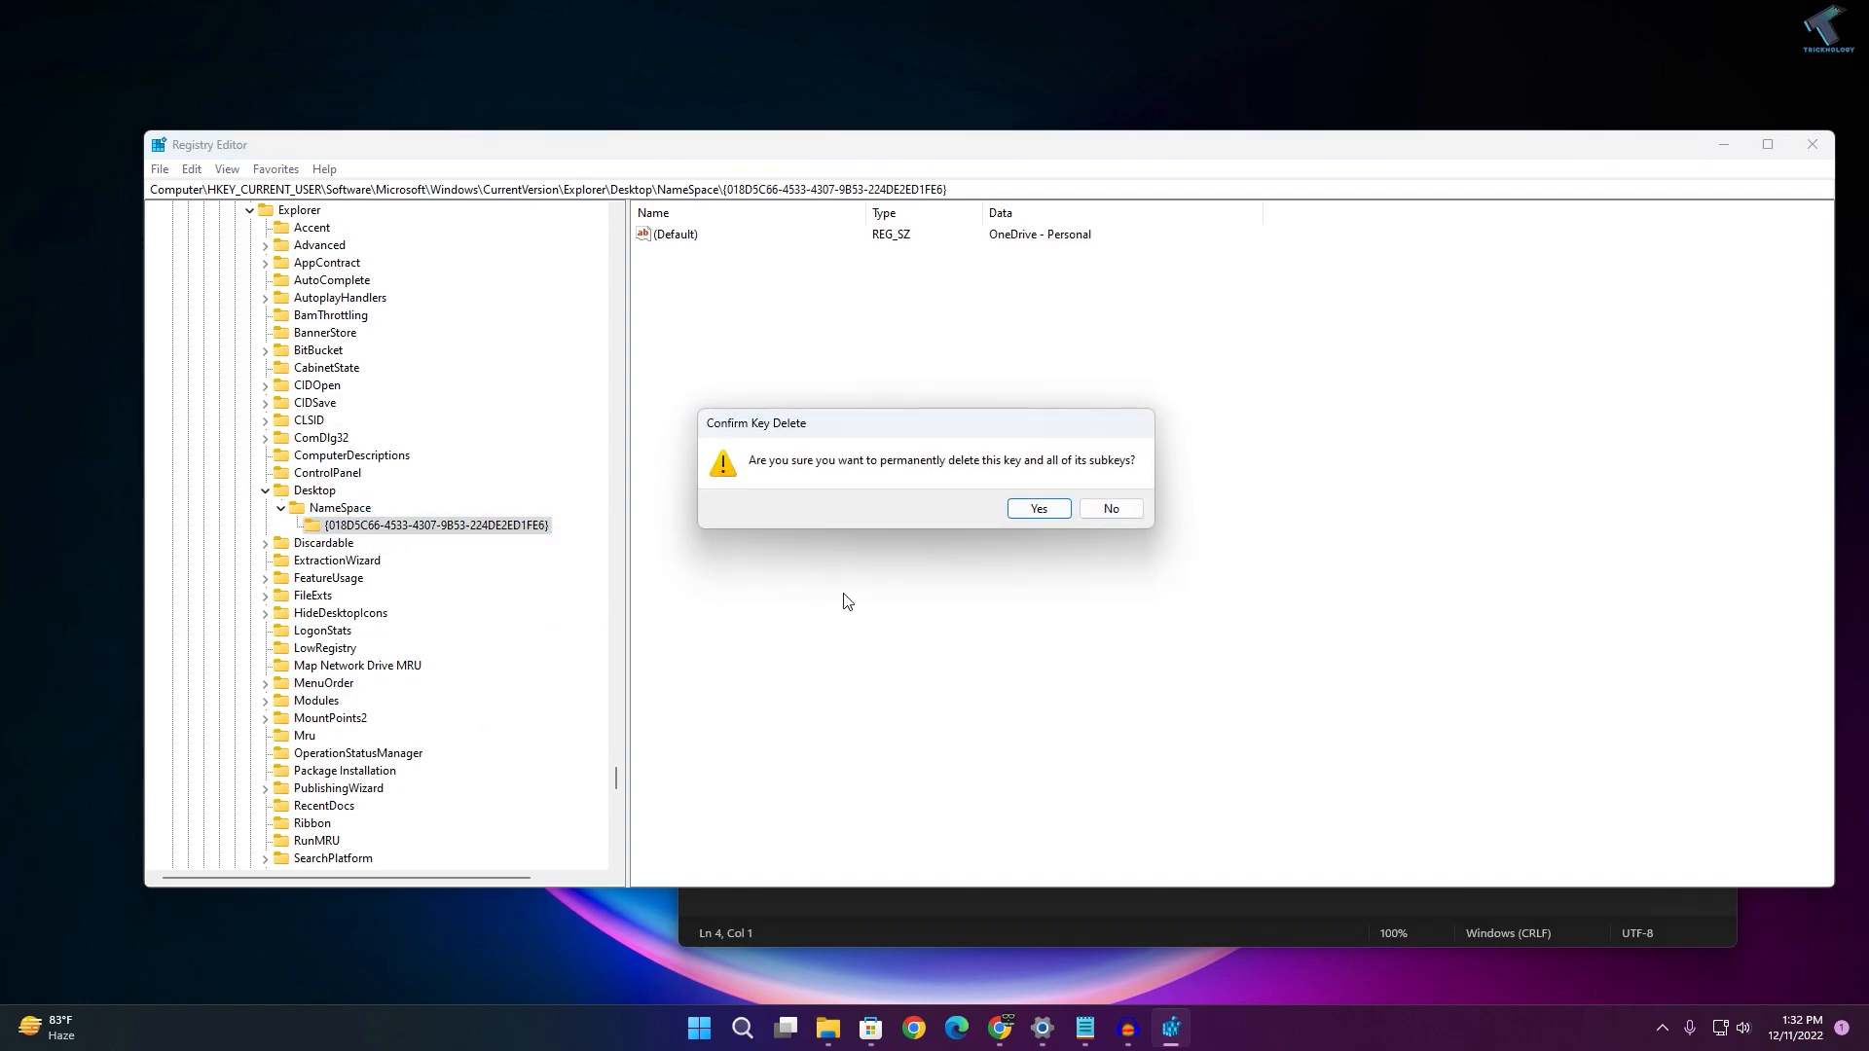
pyautogui.click(1040, 508)
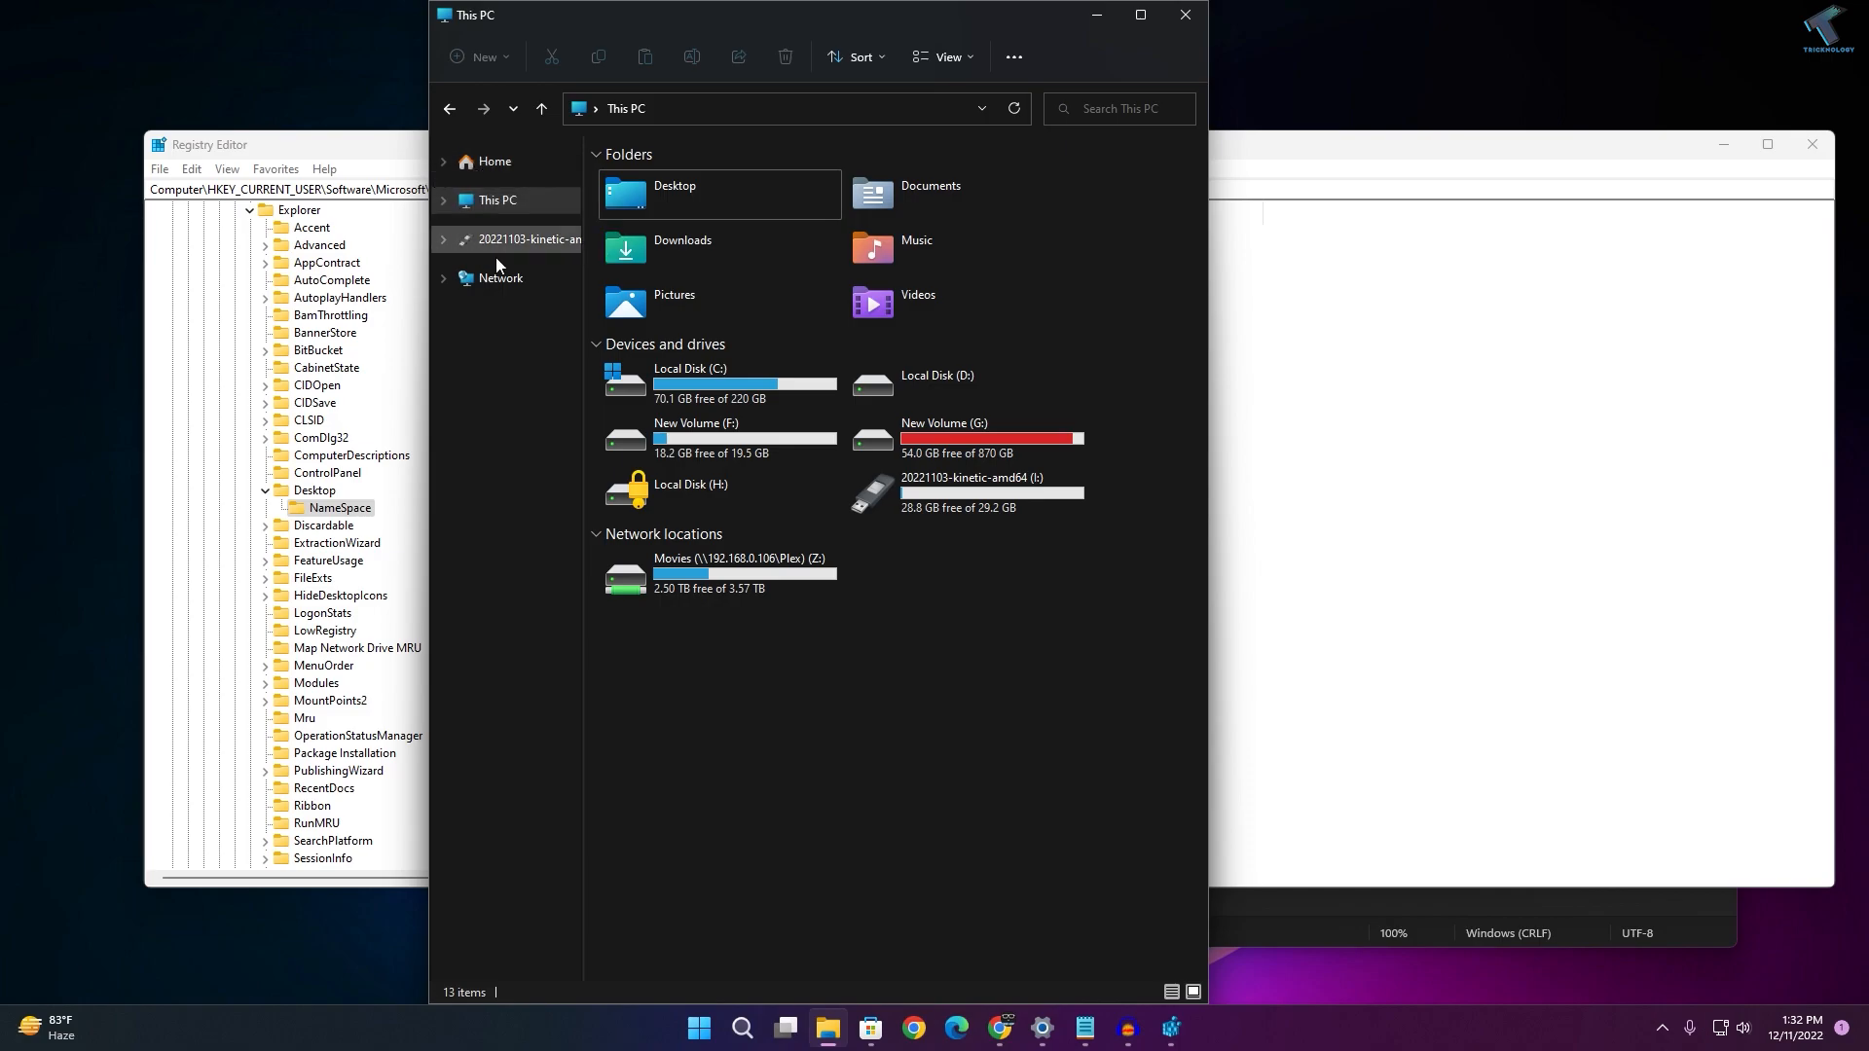
pyautogui.moveTo(1130, 1028)
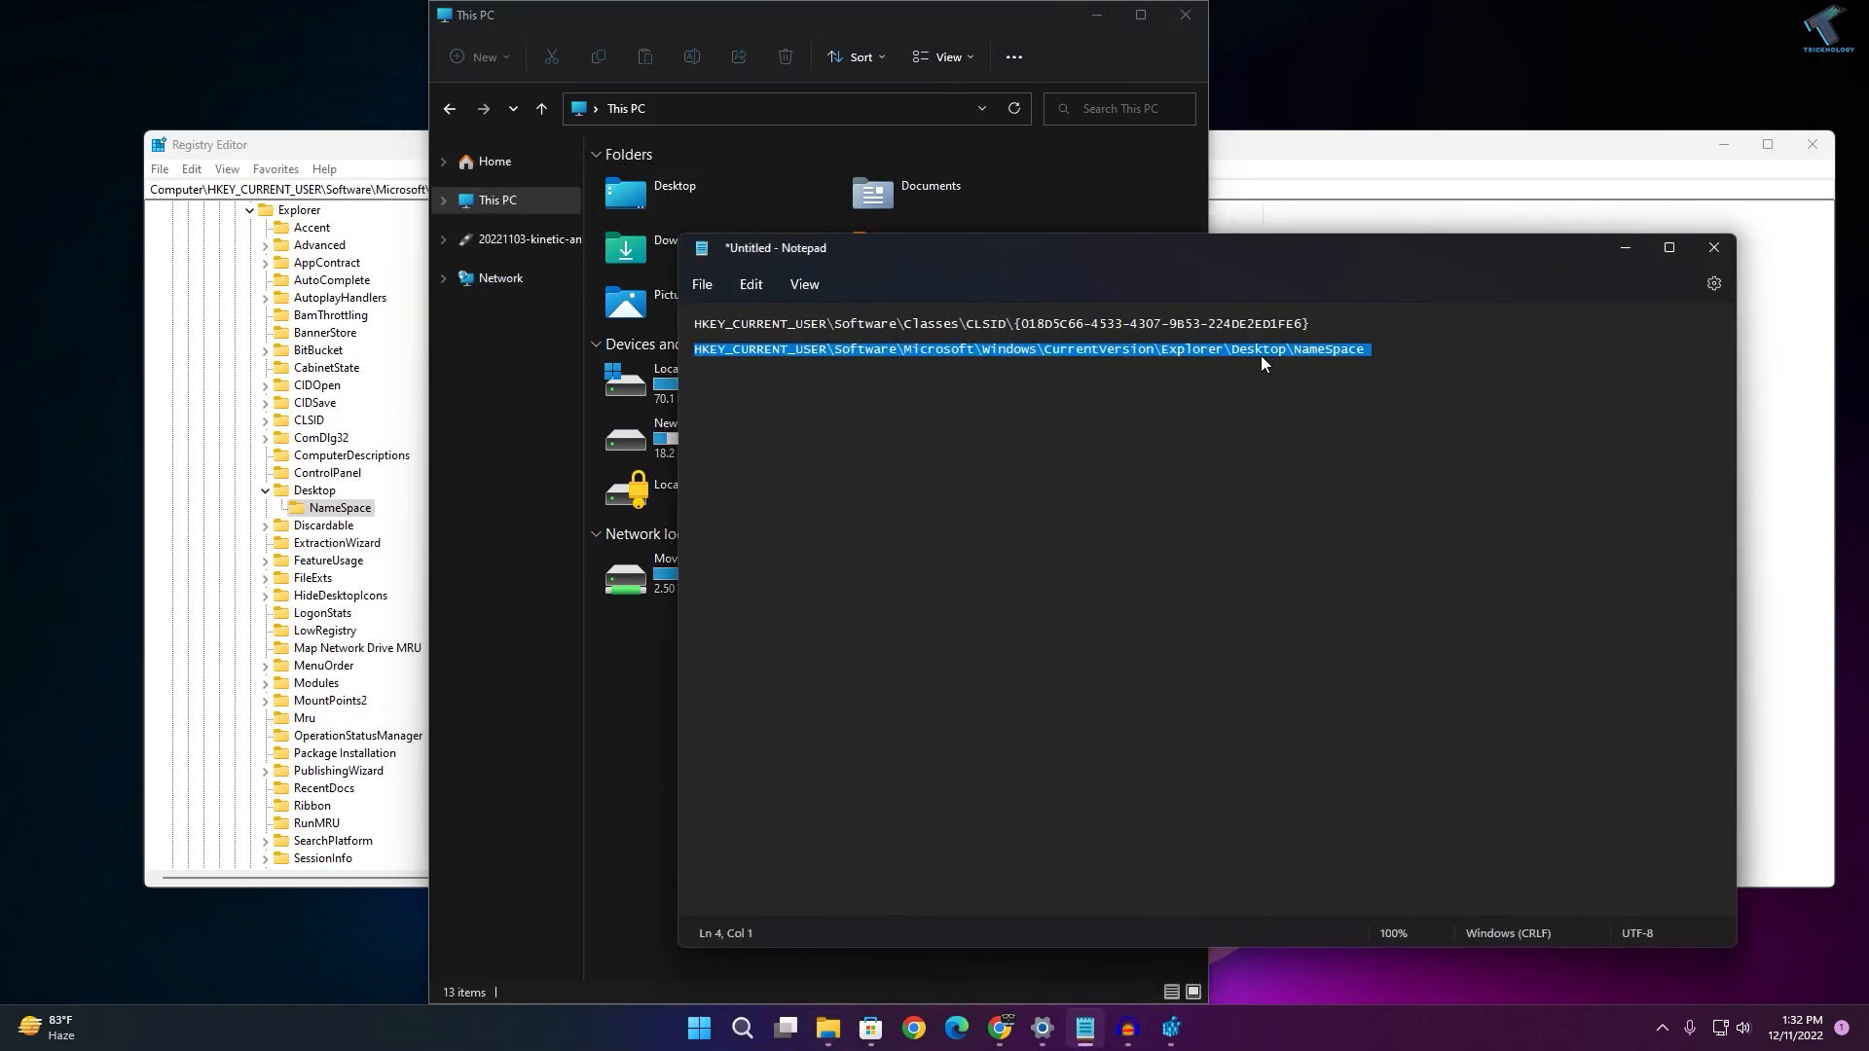
# Copy the Desktop\NameSpace registry path from the Notepad note.
pyautogui.rightClick(1262, 348)
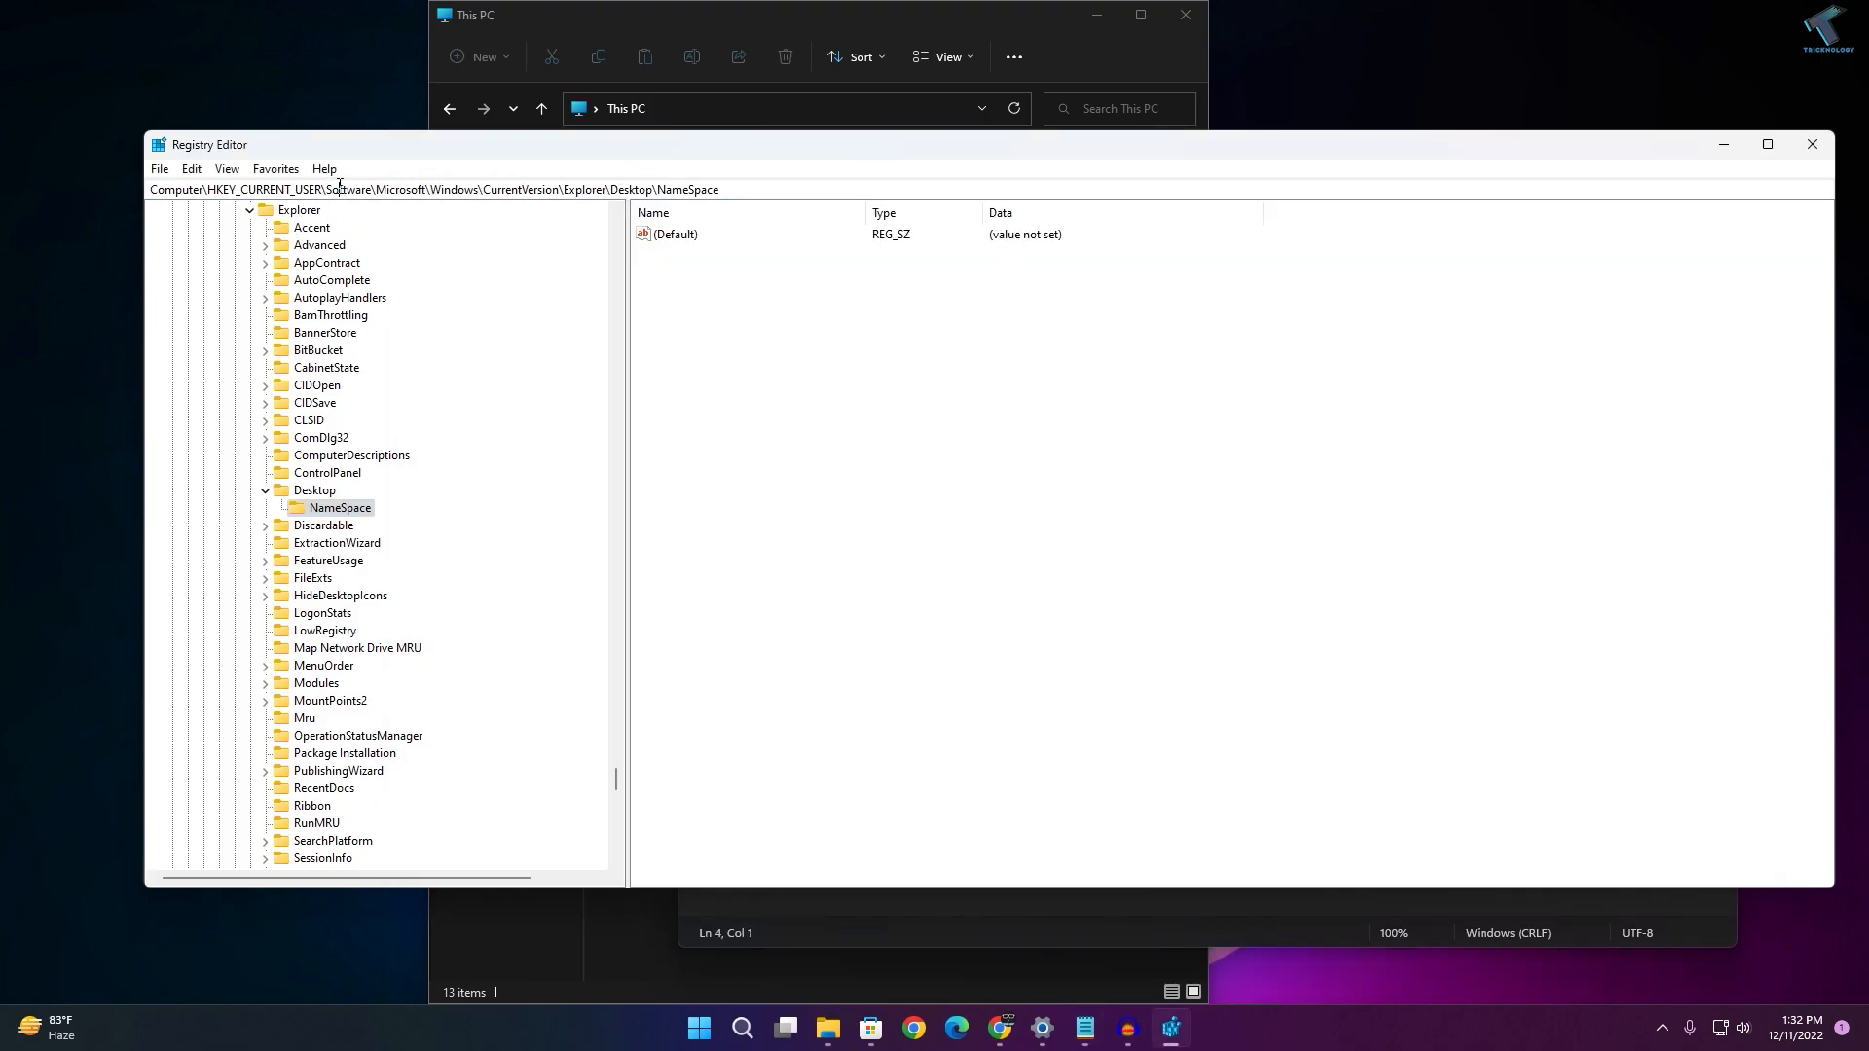
# Navigate to the OneDrive CLSID key and set System.IsPinnedToNameSpaceTree to 1.
pyautogui.click(375, 189)
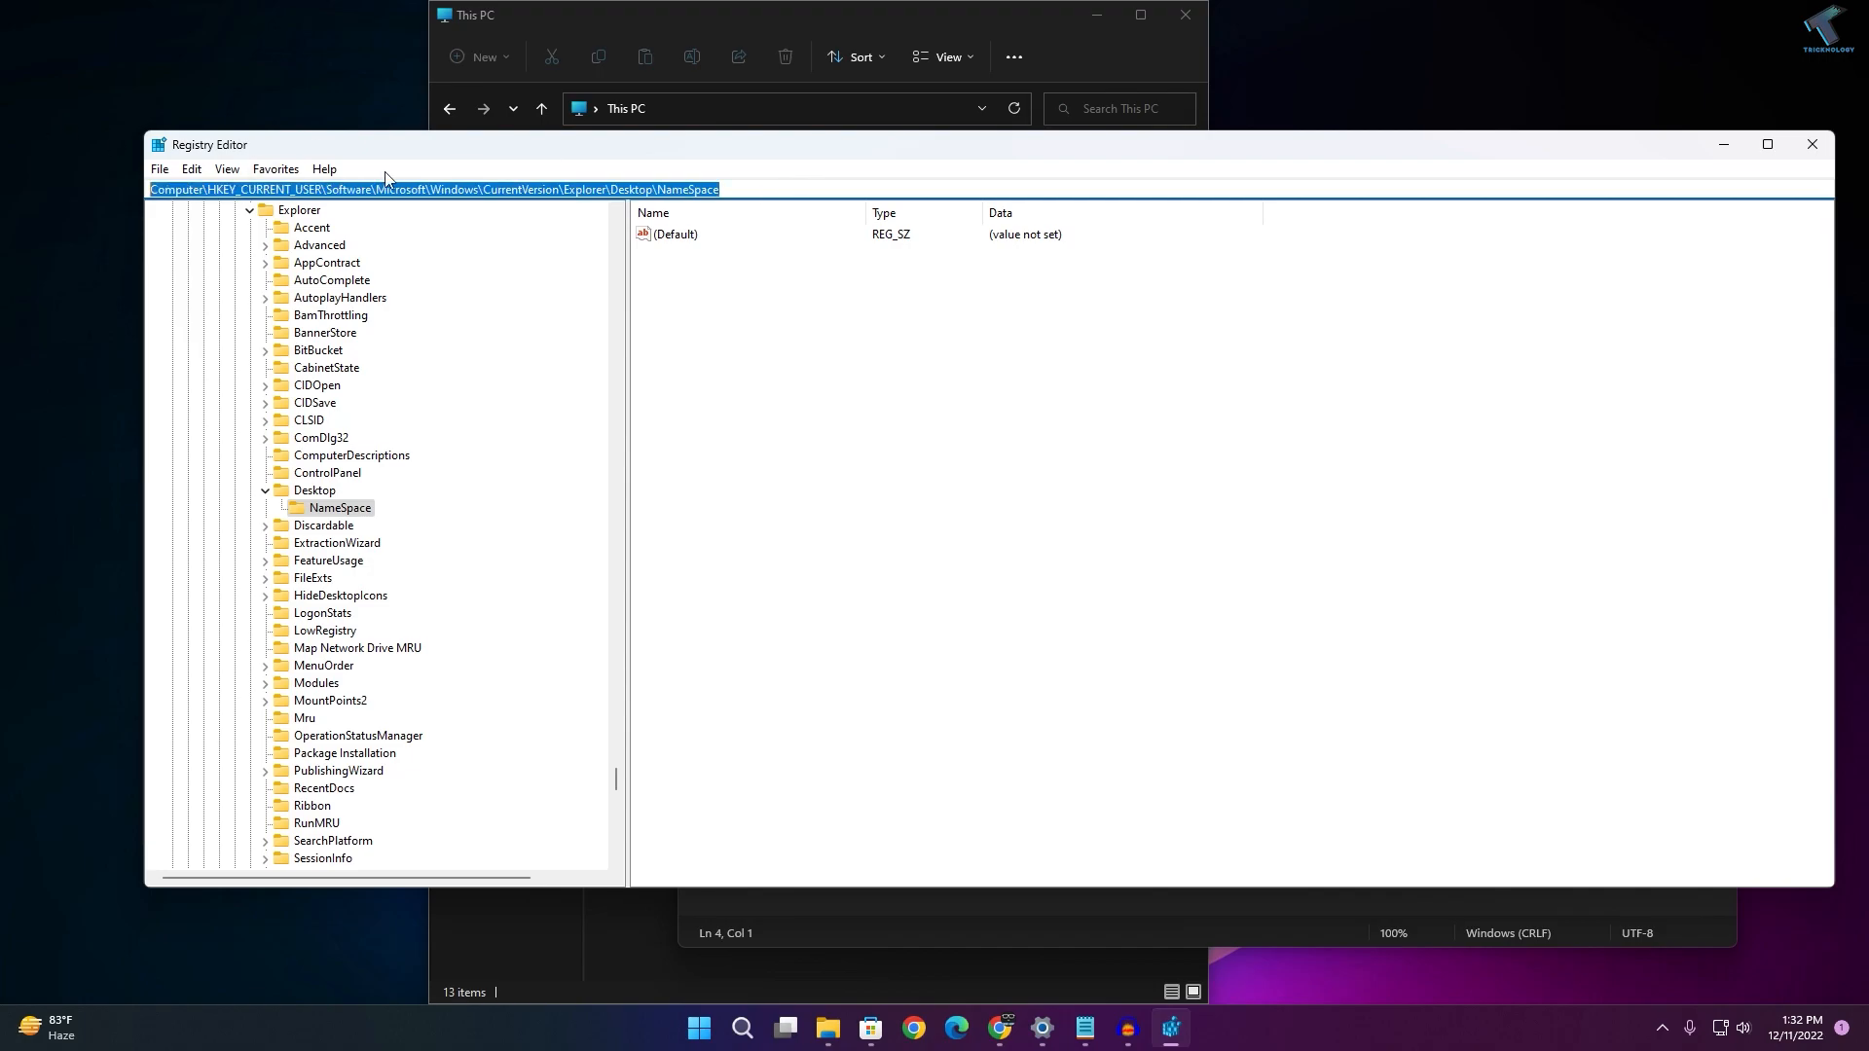
pyautogui.write('HKEY_CURRENT_USER\\Software\\Classes\\CLSID\\{018D5C66-4533-4307-9B53-224DE2ED1FE6}')
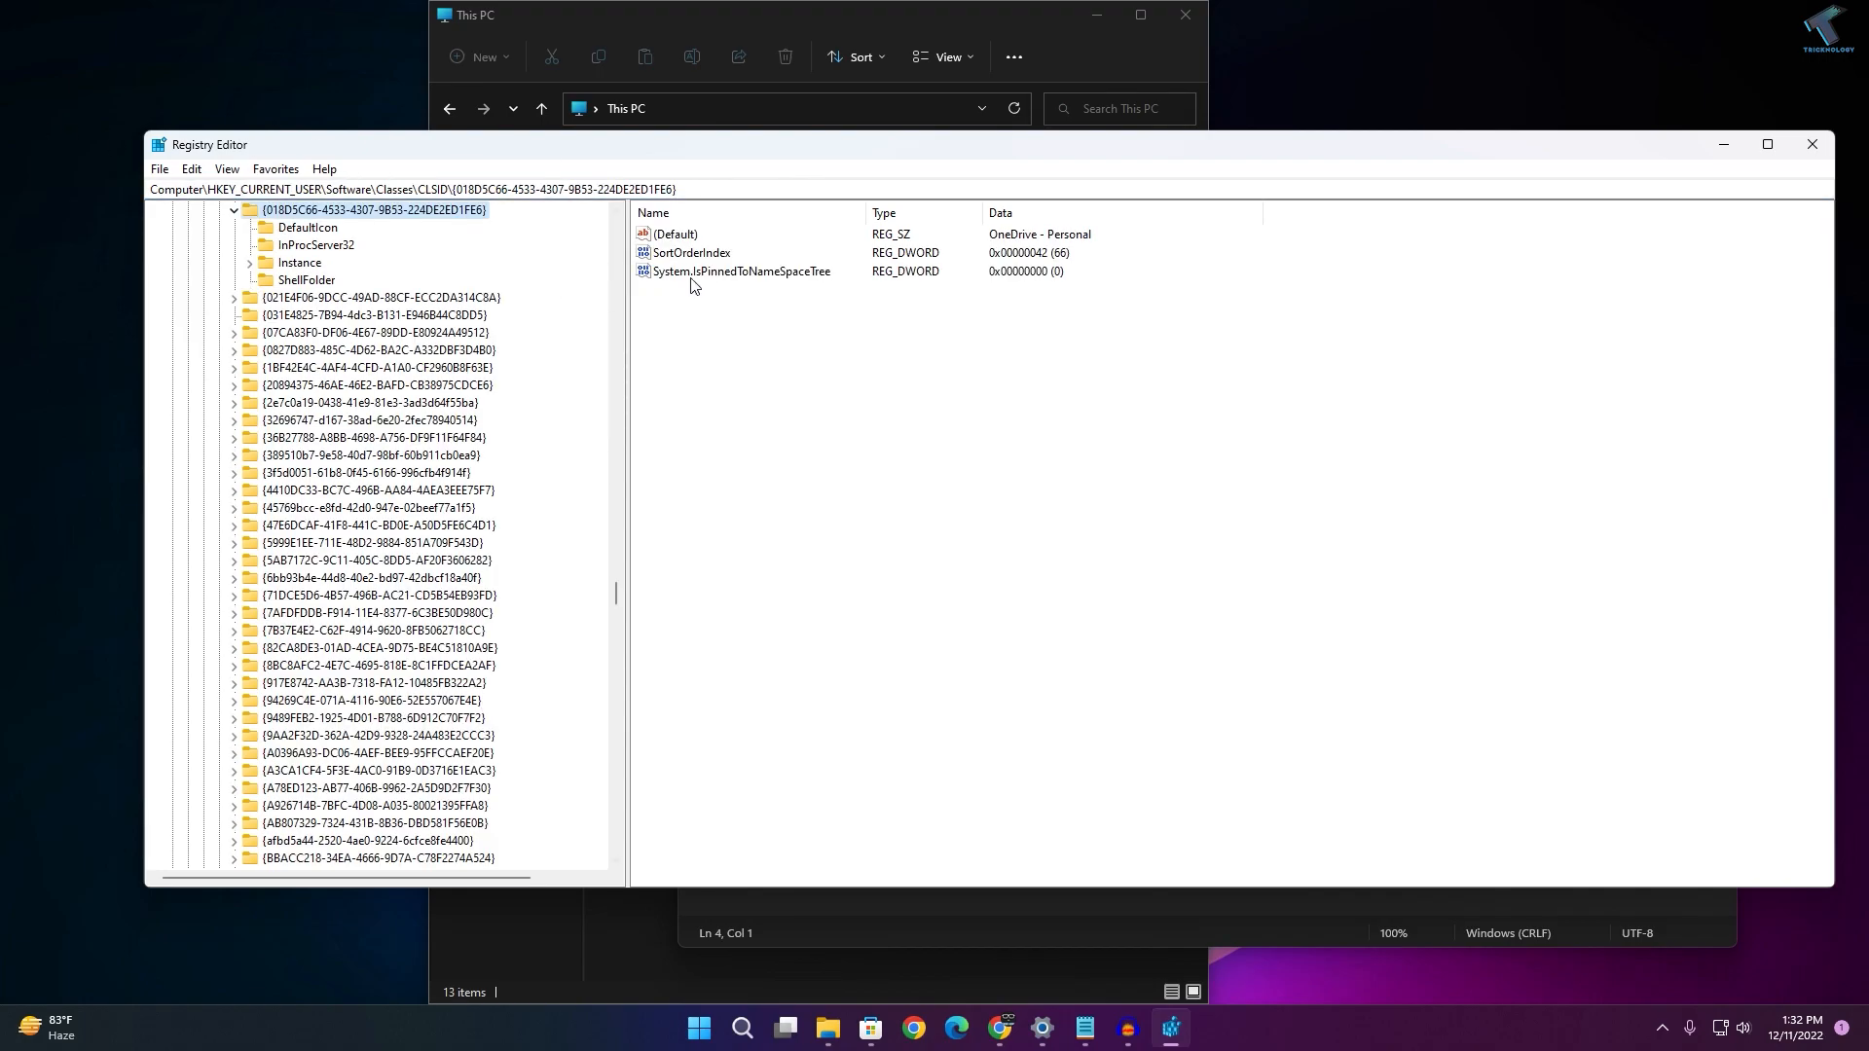
pyautogui.doubleClick(744, 270)
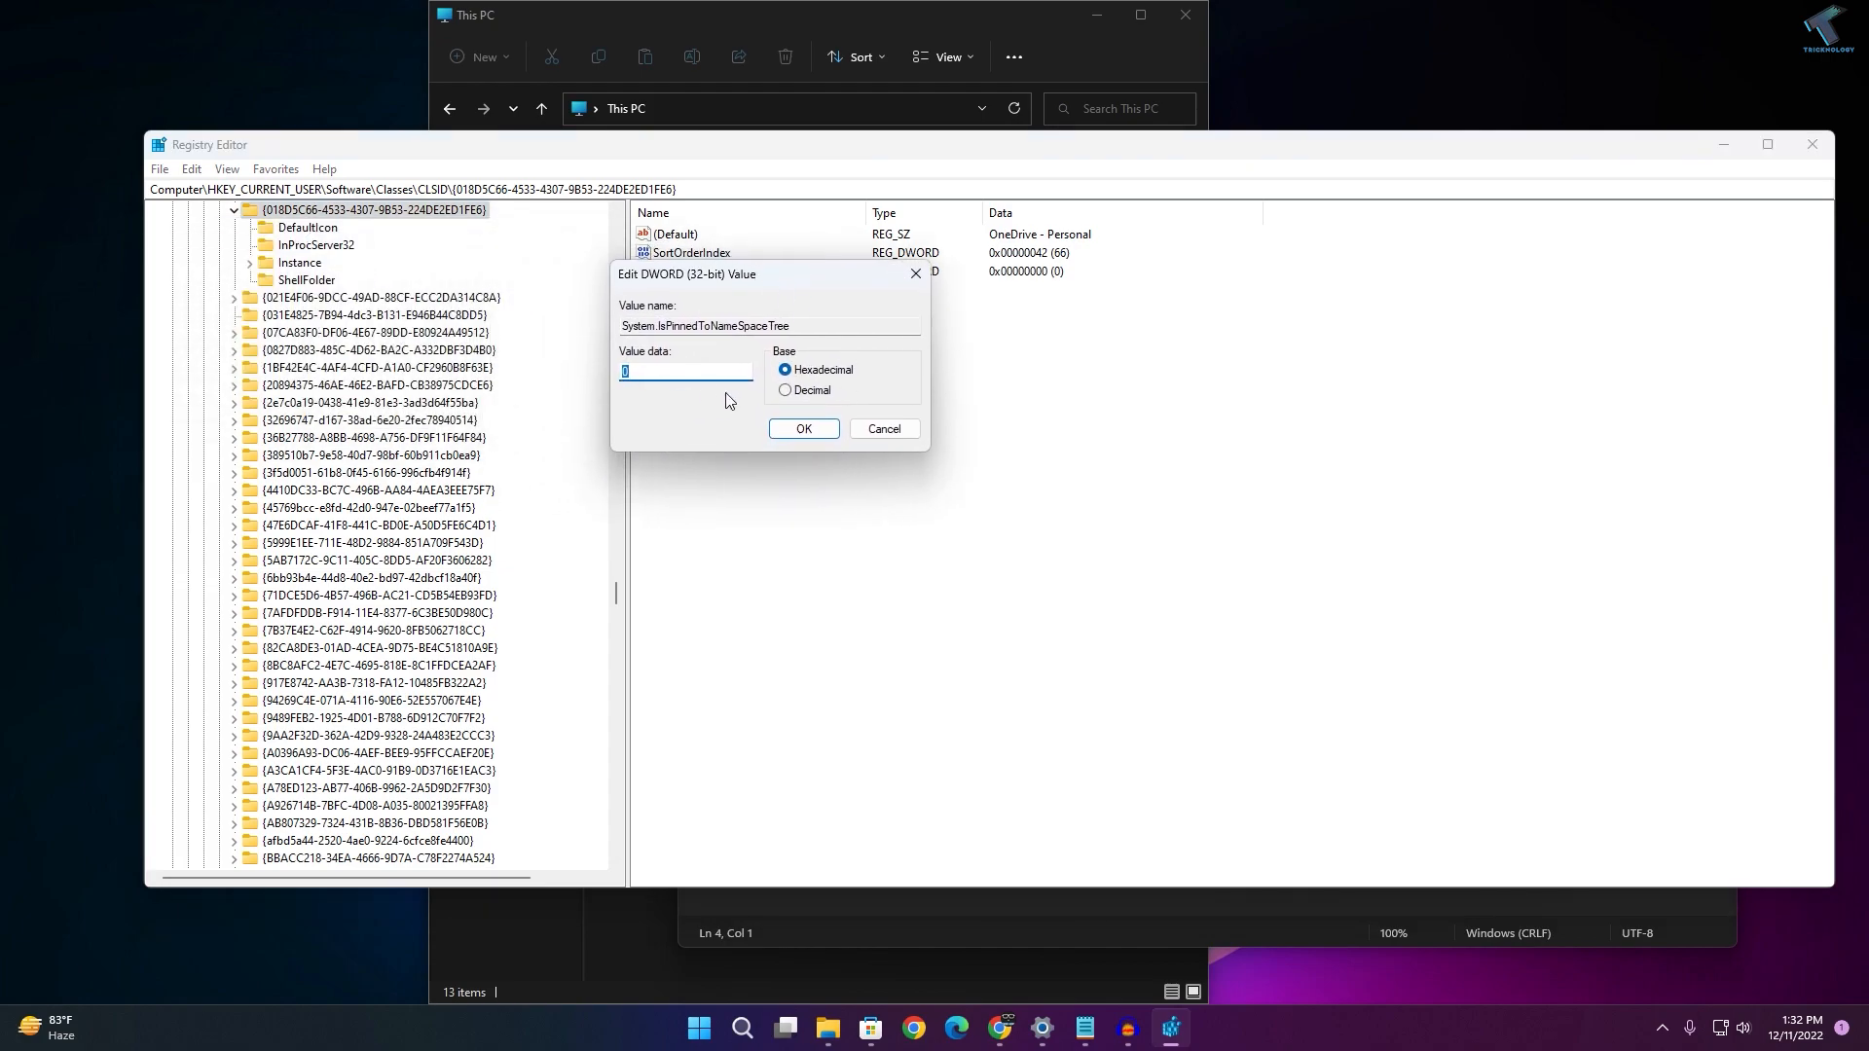
pyautogui.write('1')
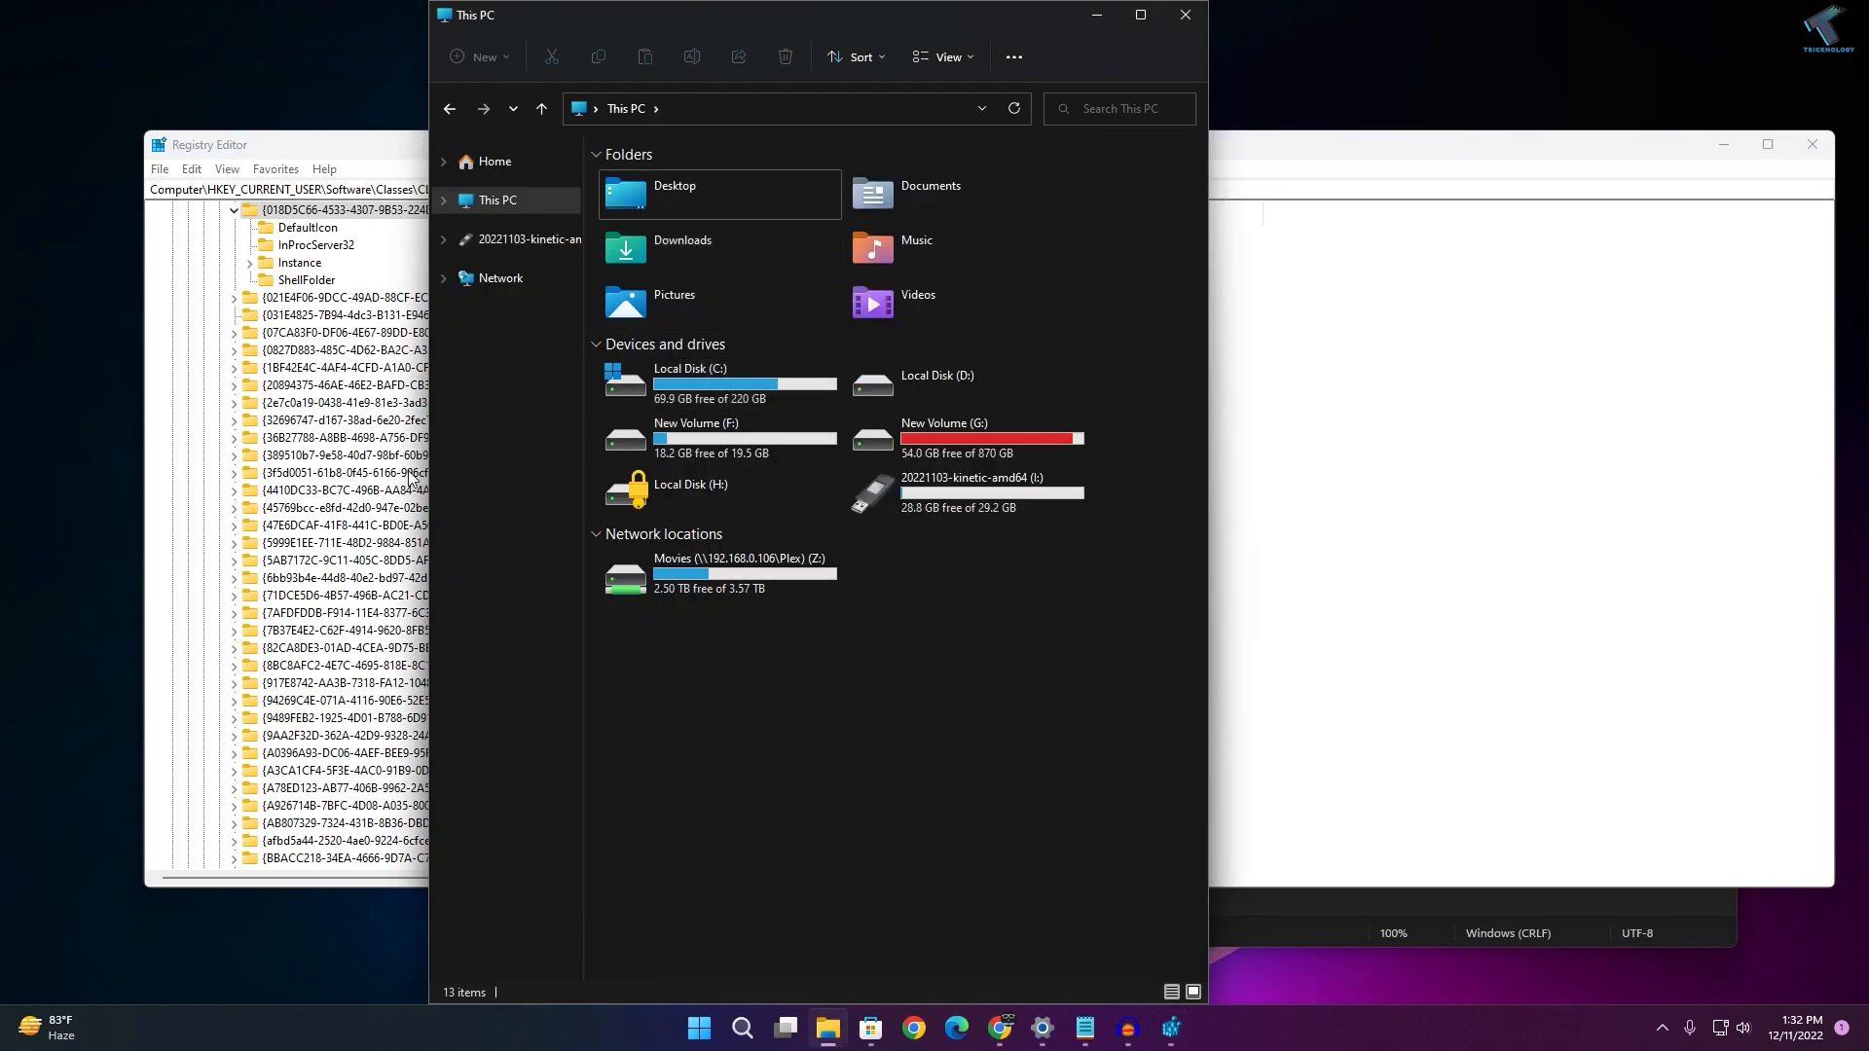
# Edit System.IsPinnedToNameSpaceTree again and restore its value to 0.
pyautogui.click(217, 144)
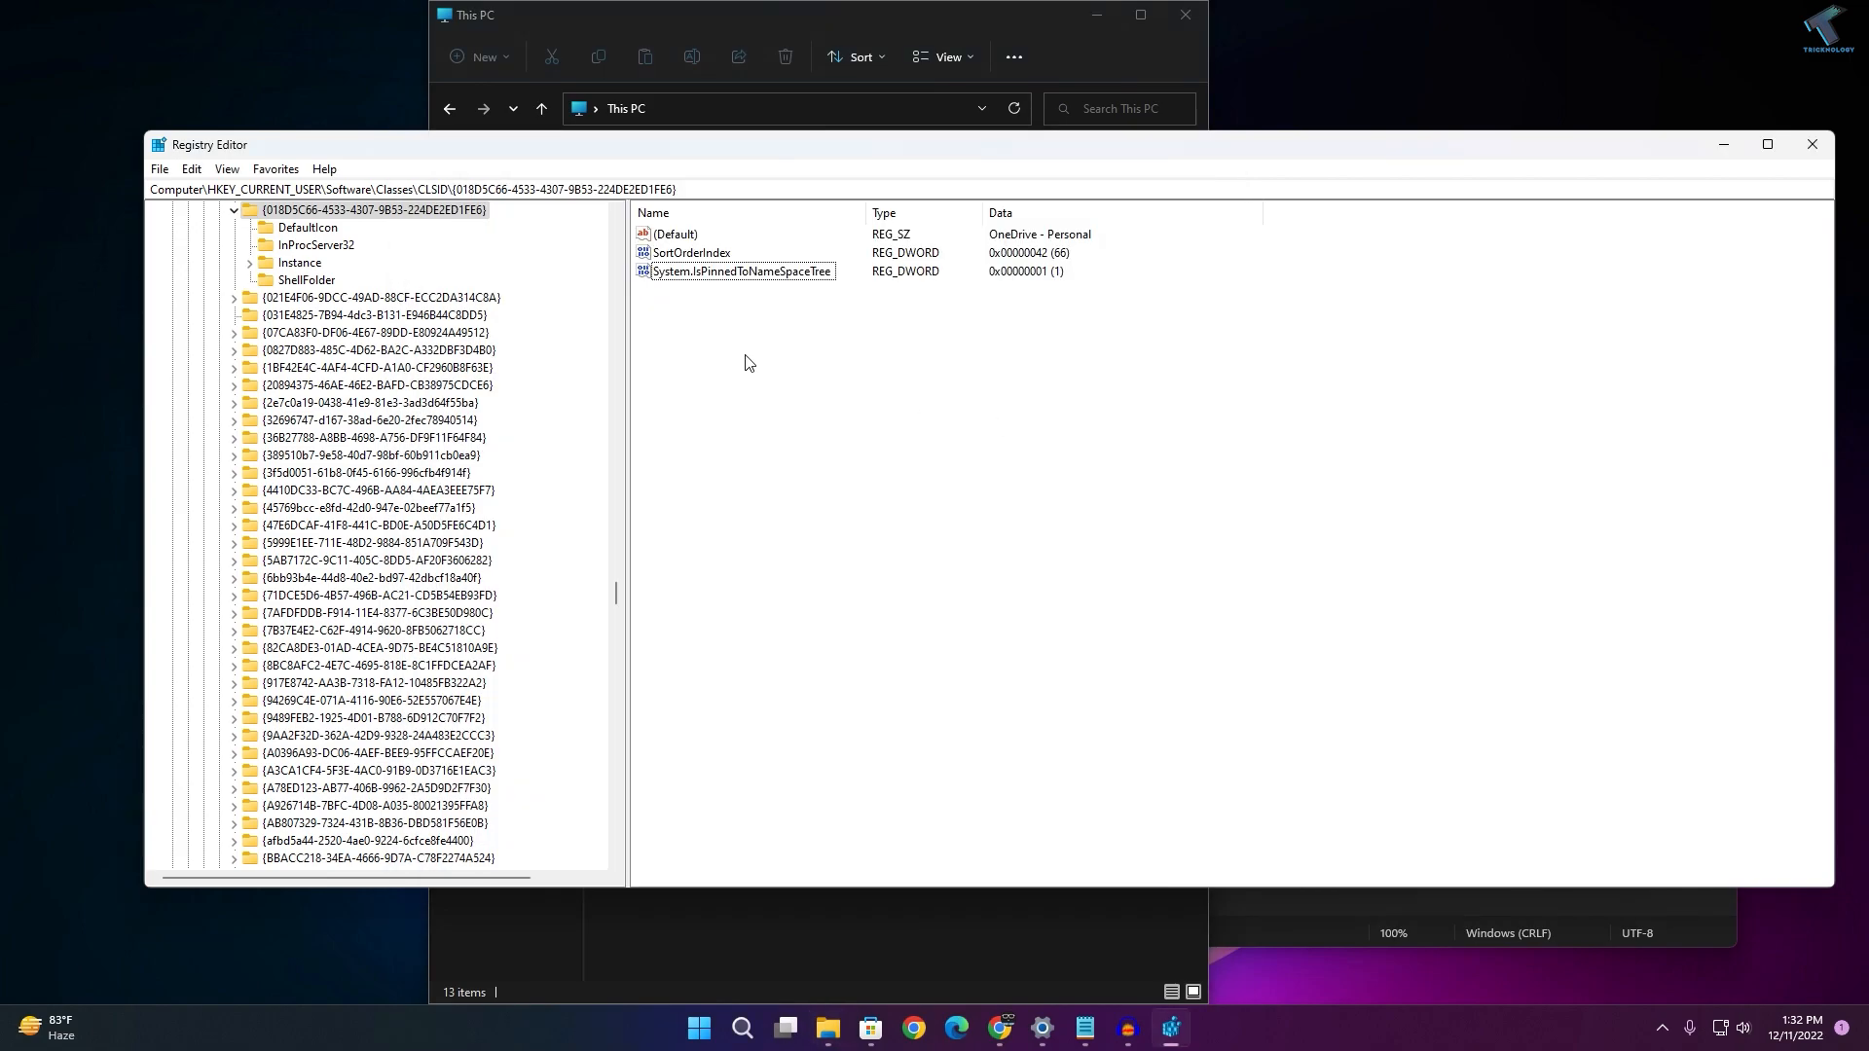
pyautogui.doubleClick(744, 271)
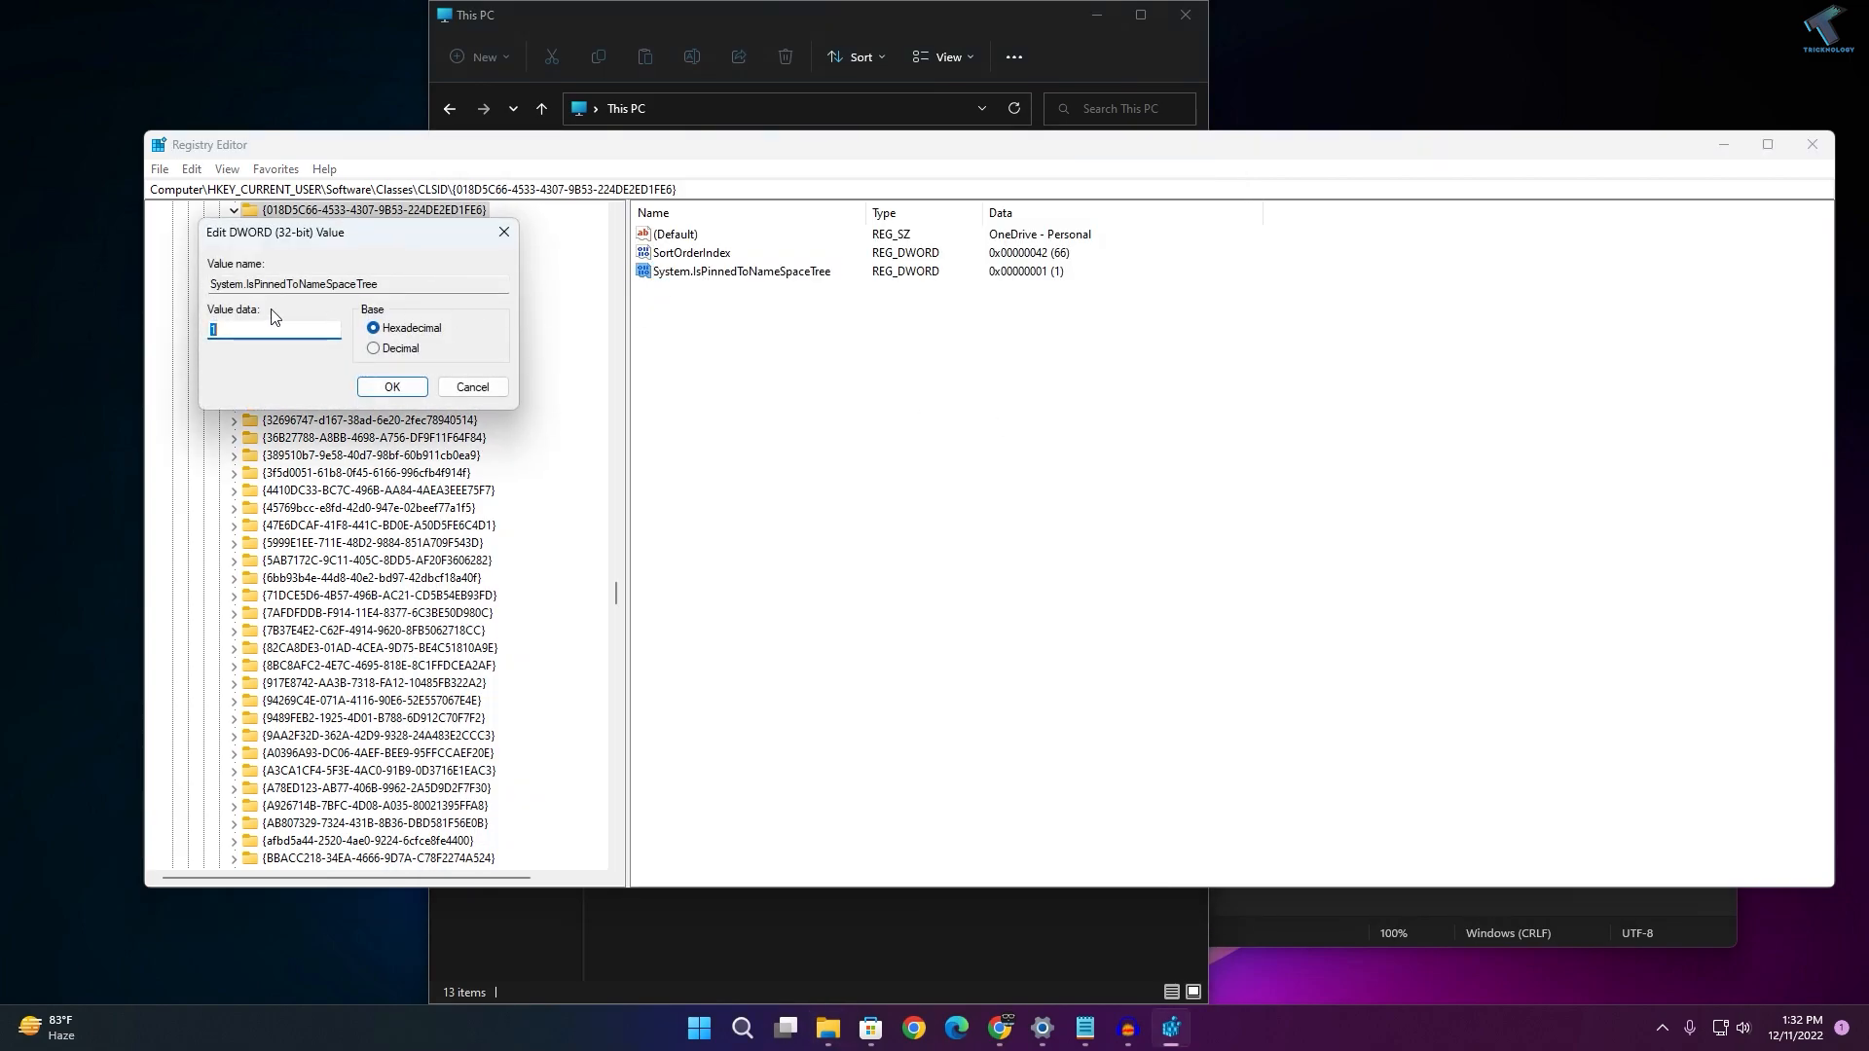
pyautogui.click(392, 386)
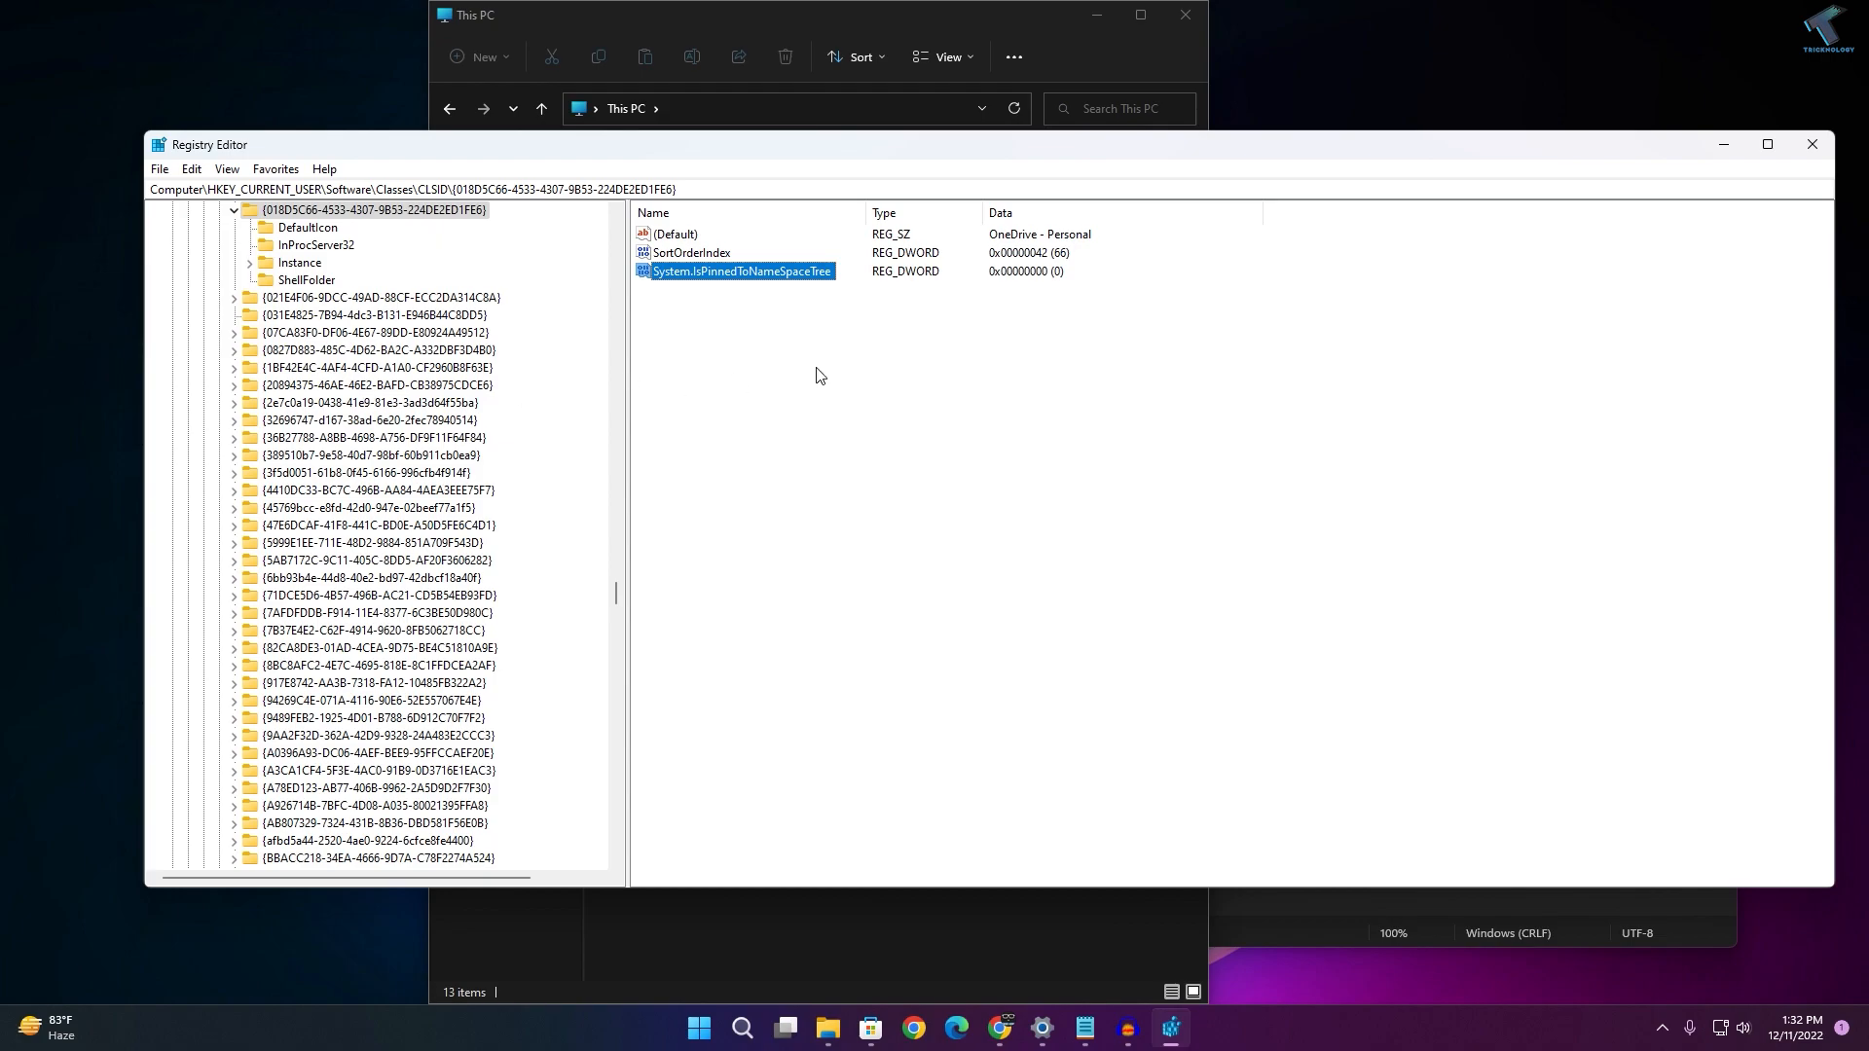
pyautogui.click(819, 376)
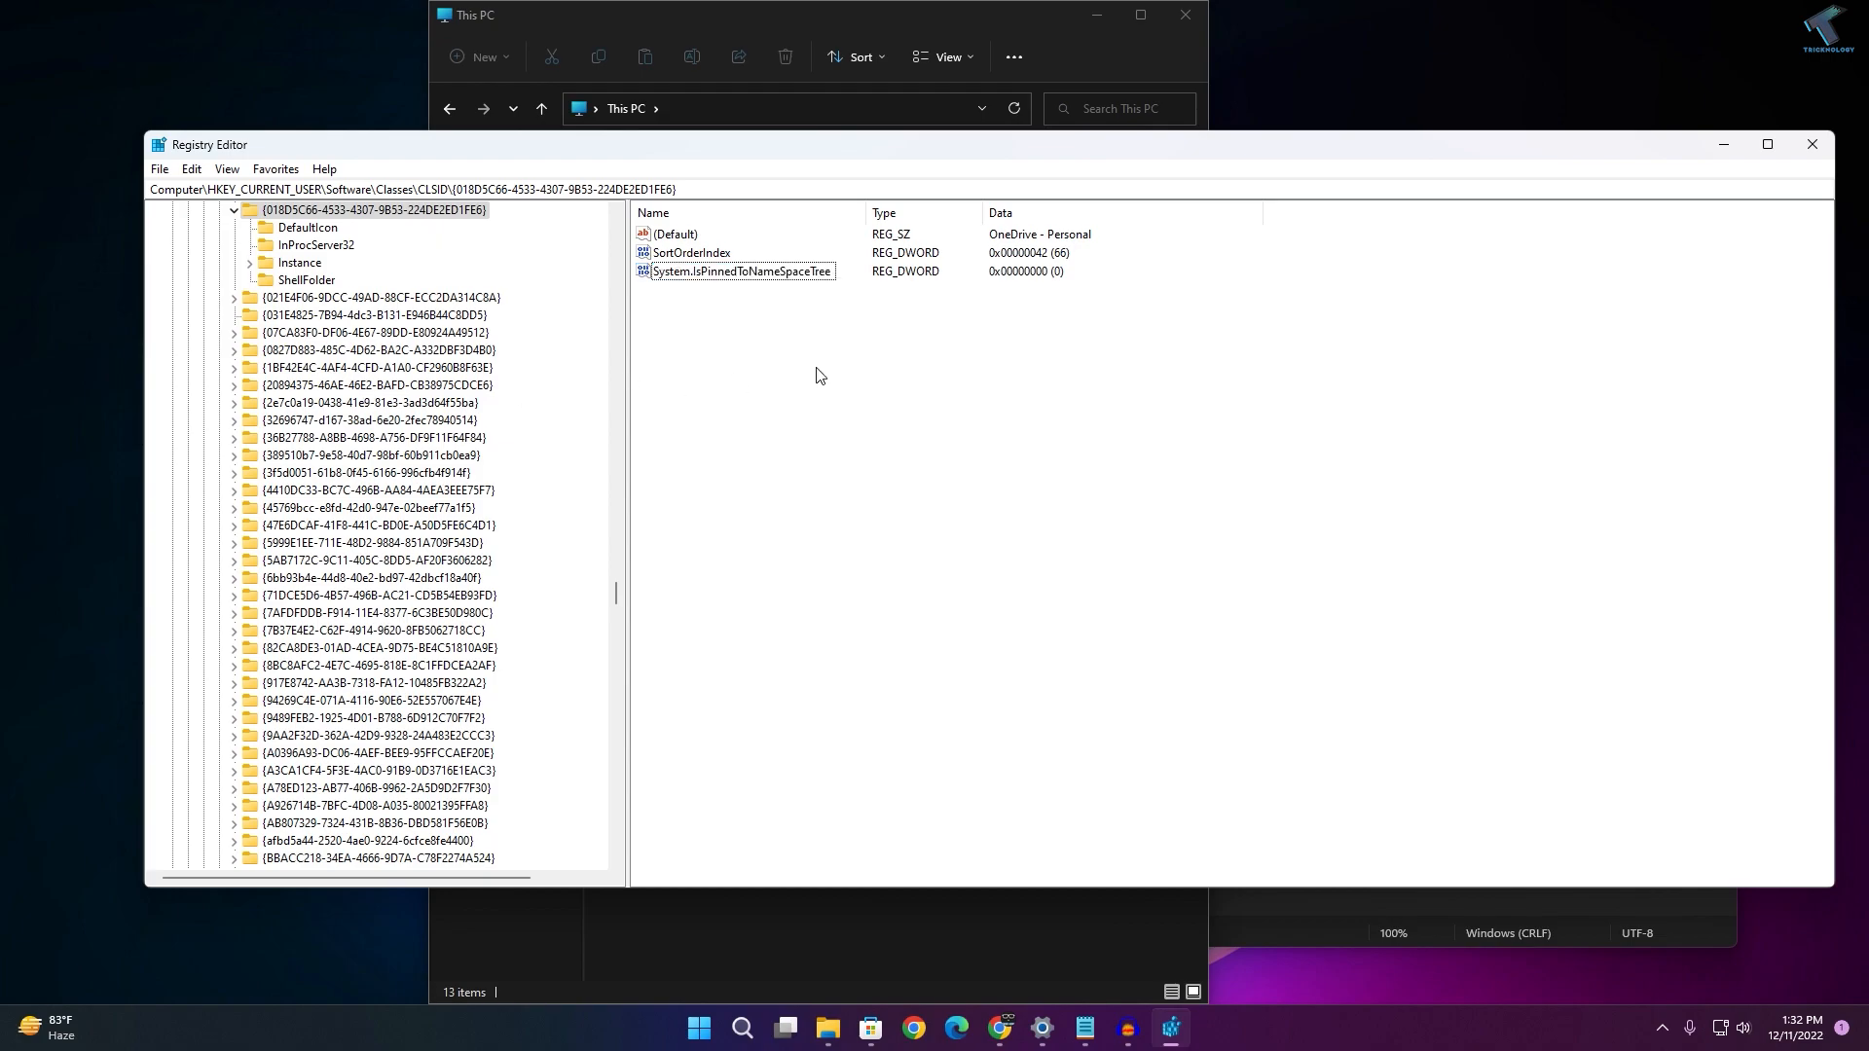